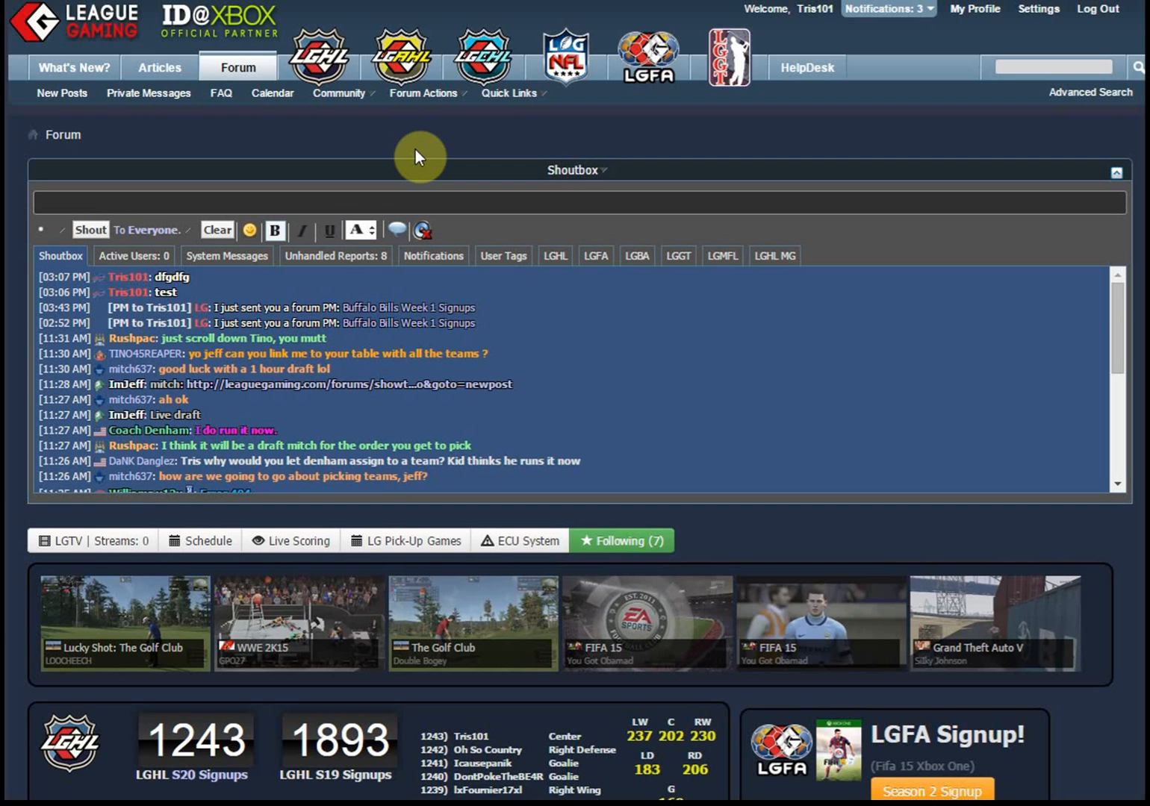
mouse_move(456, 616)
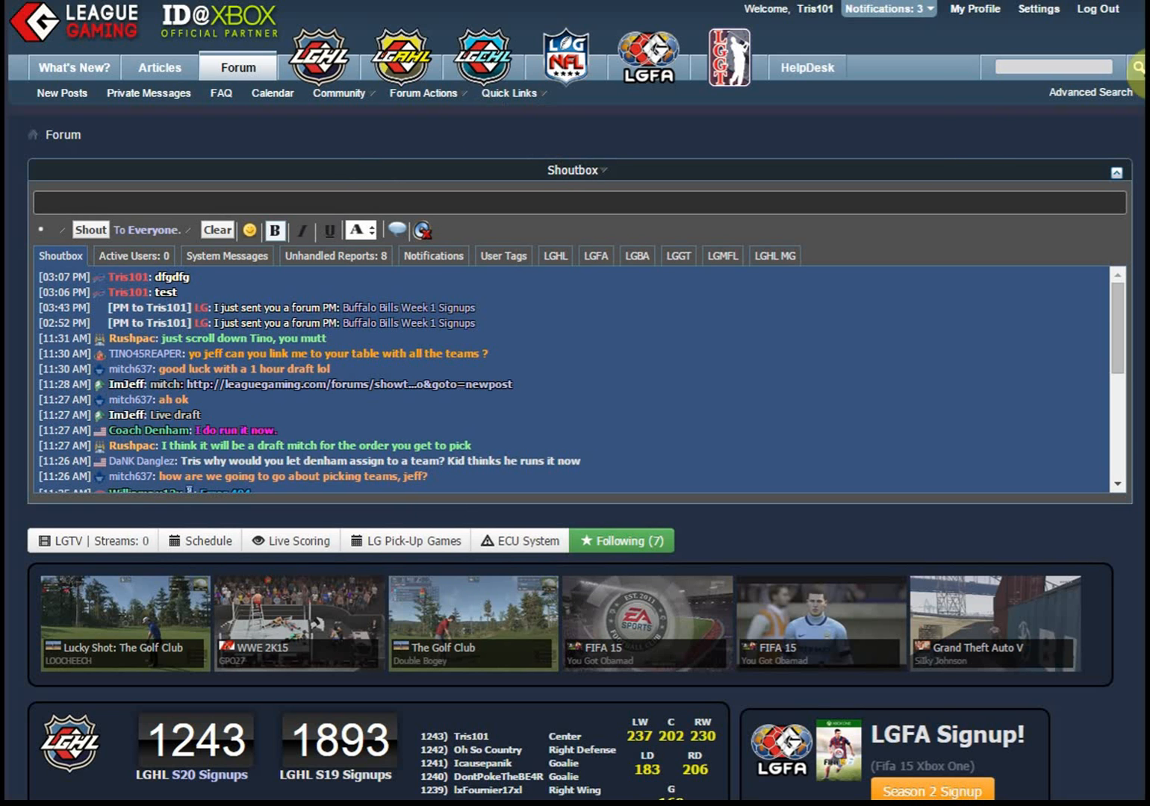
mouse_move(932, 147)
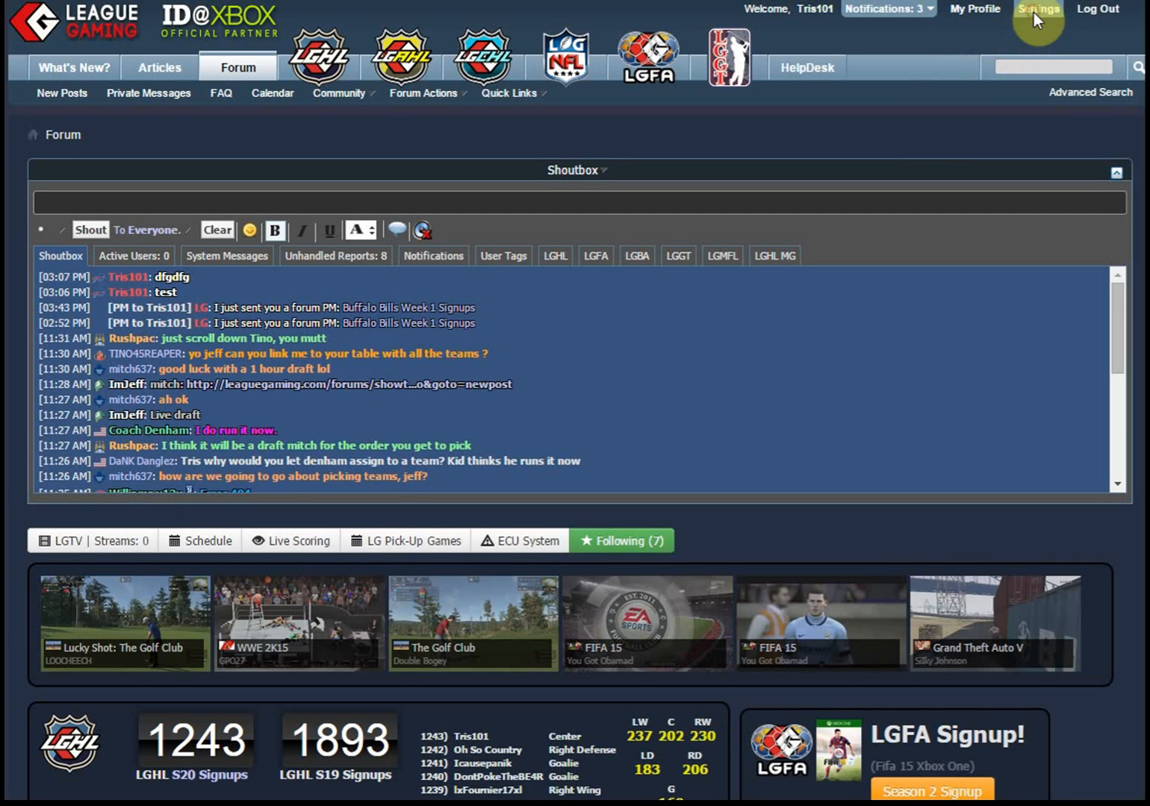
Go from Settings to the LG Oauth page, showing Xbox unlinked.
left_click(1037, 8)
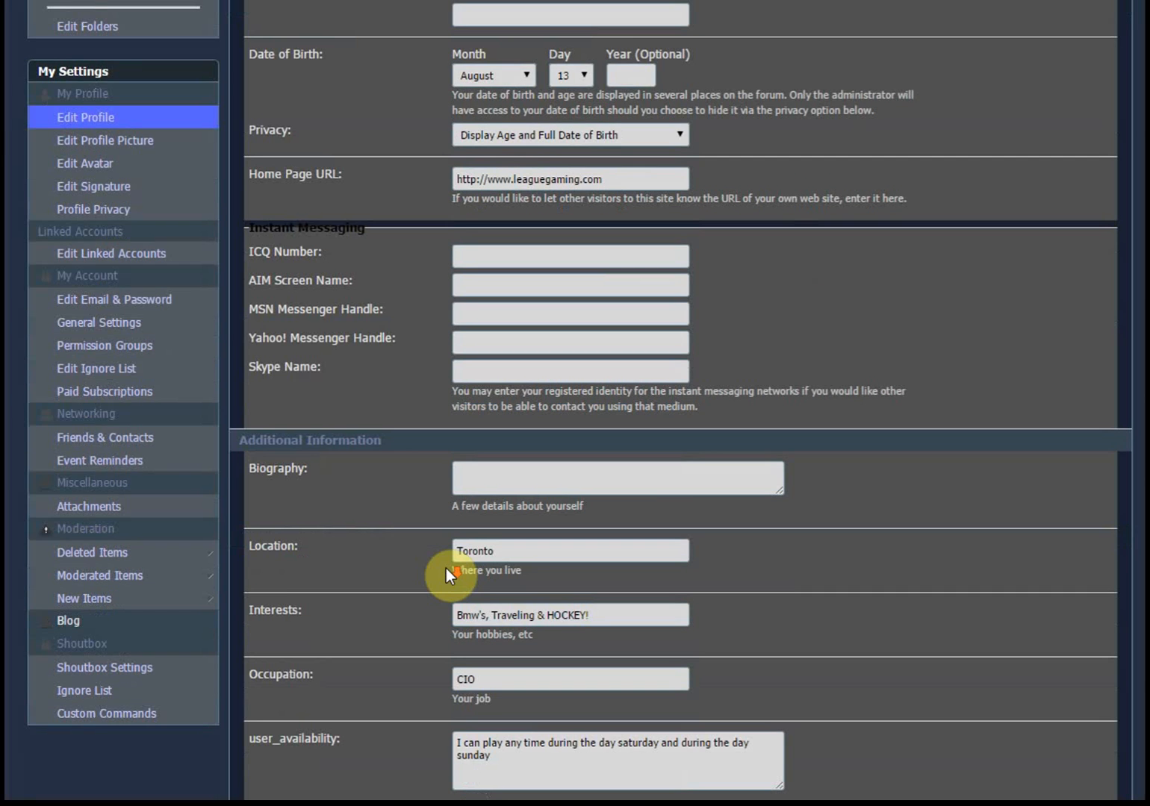
scroll("down", 3)
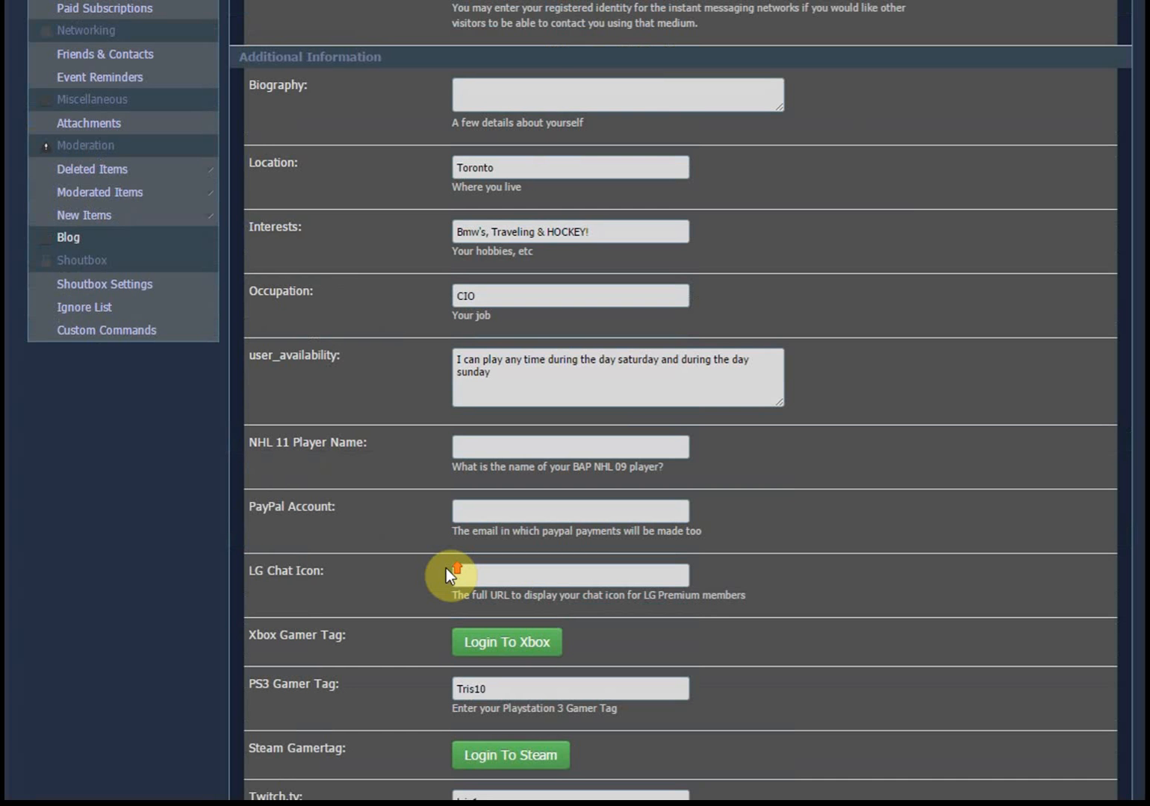
scroll("up", 3)
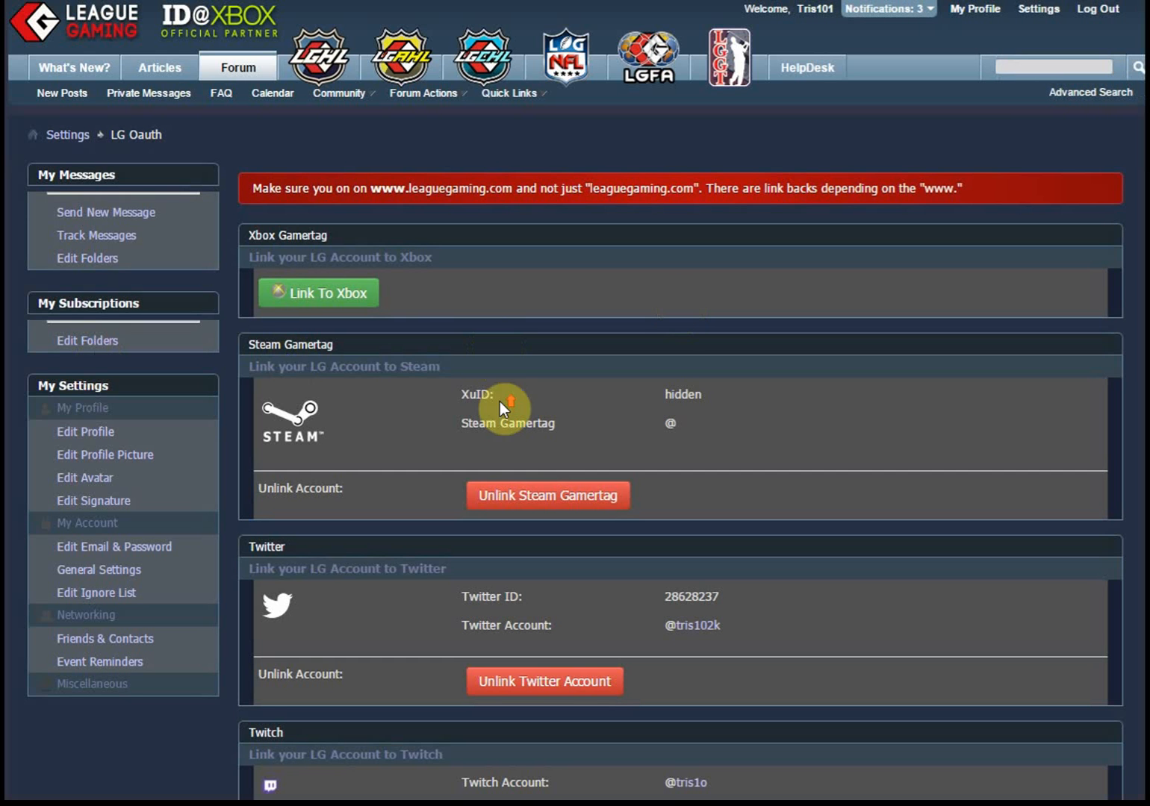
scroll("down", 3)
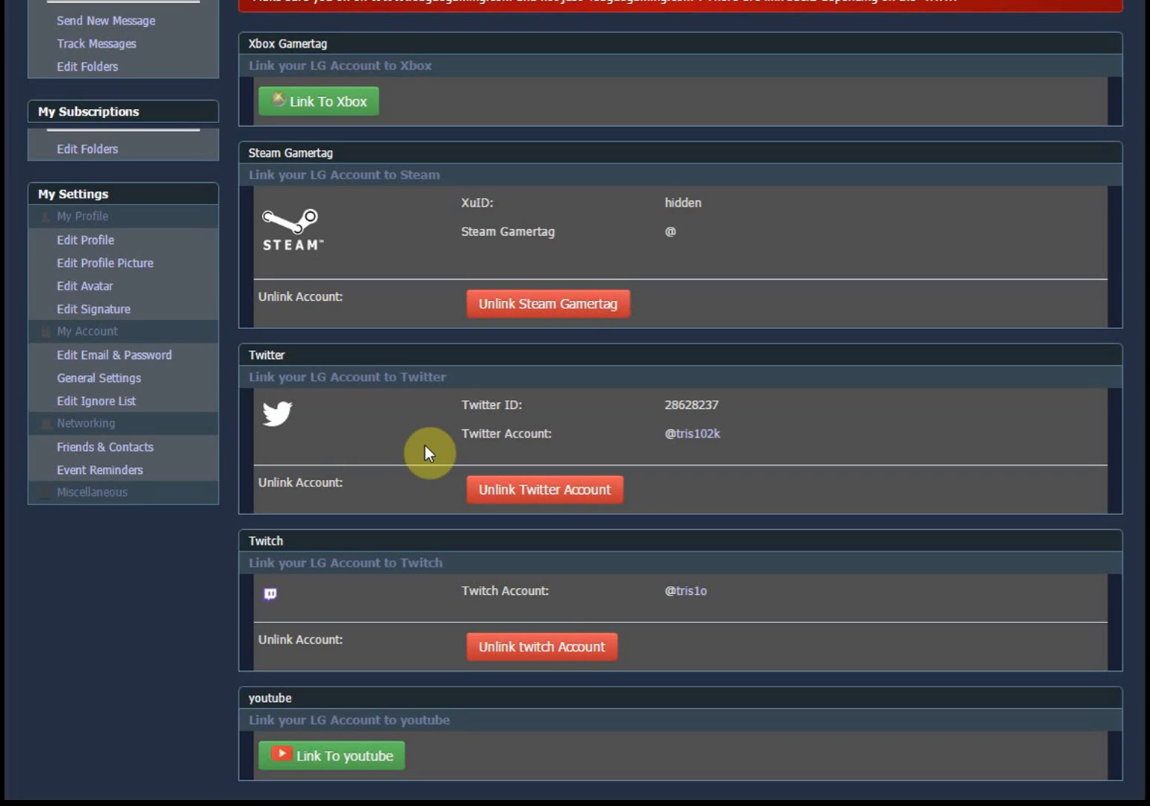
scroll("up", 3)
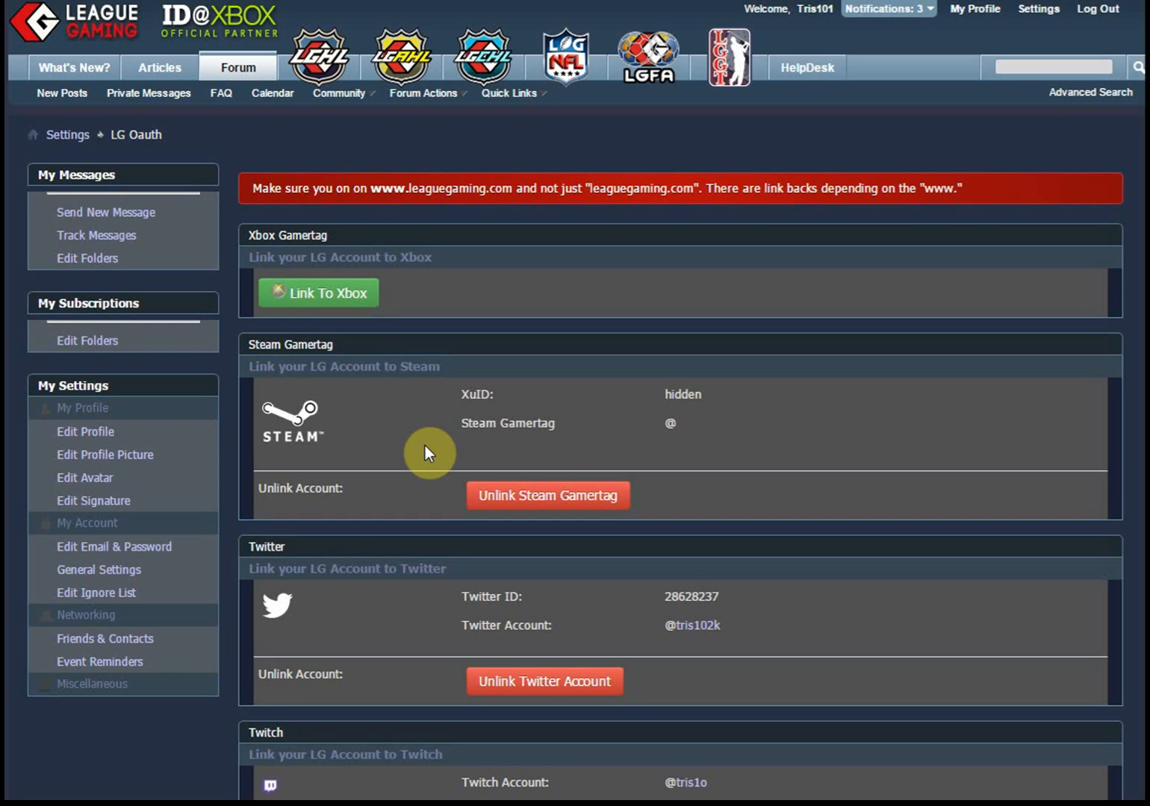
mouse_move(308, 558)
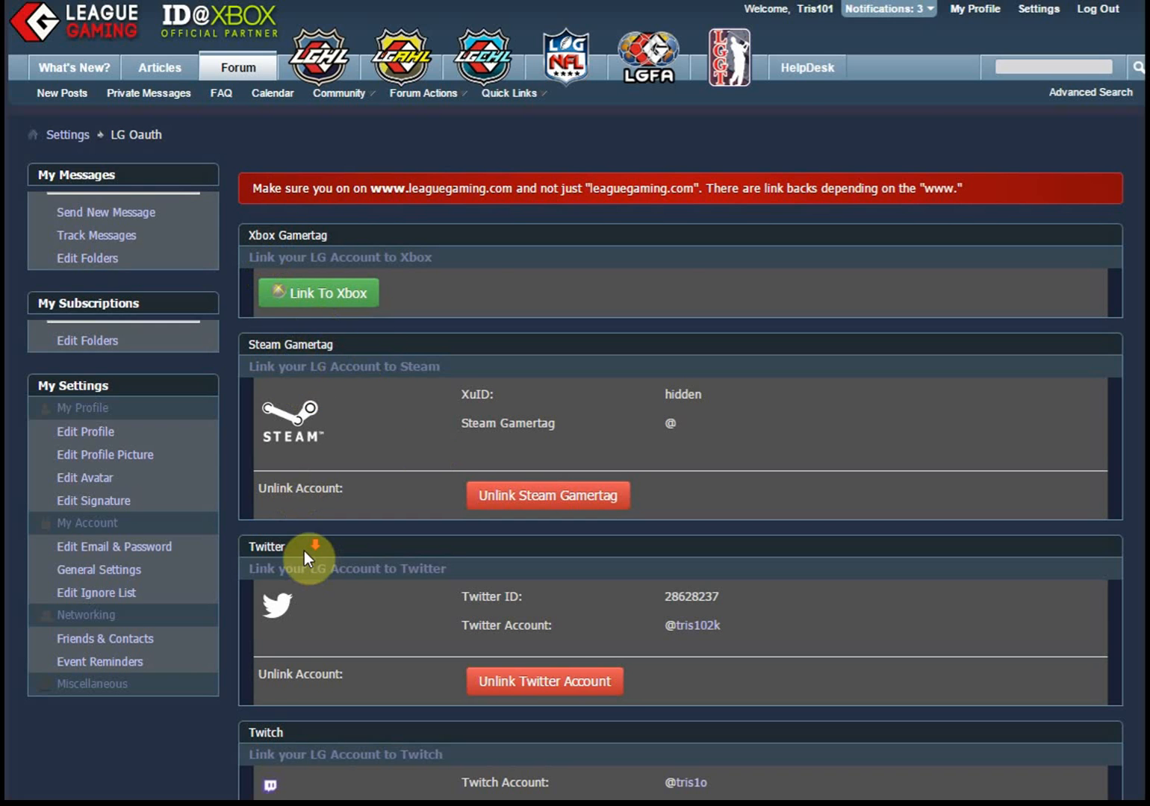
scroll("down", 3)
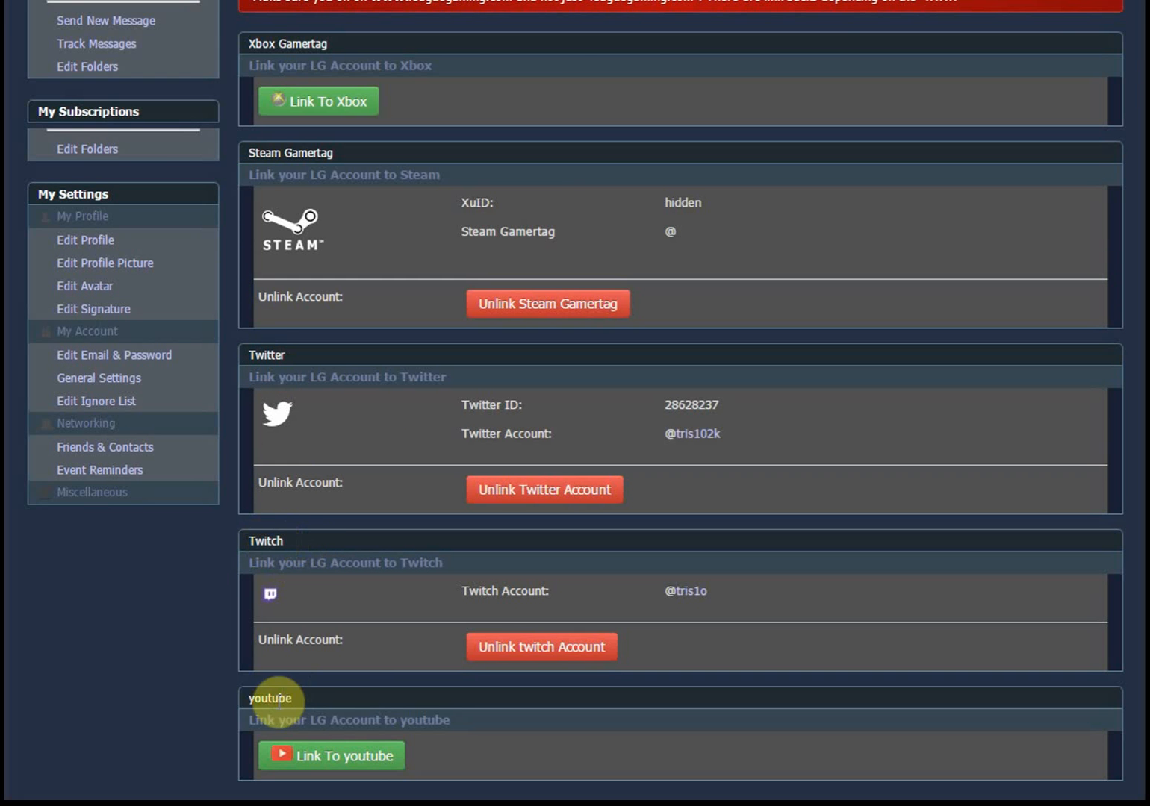
scroll("up", 3)
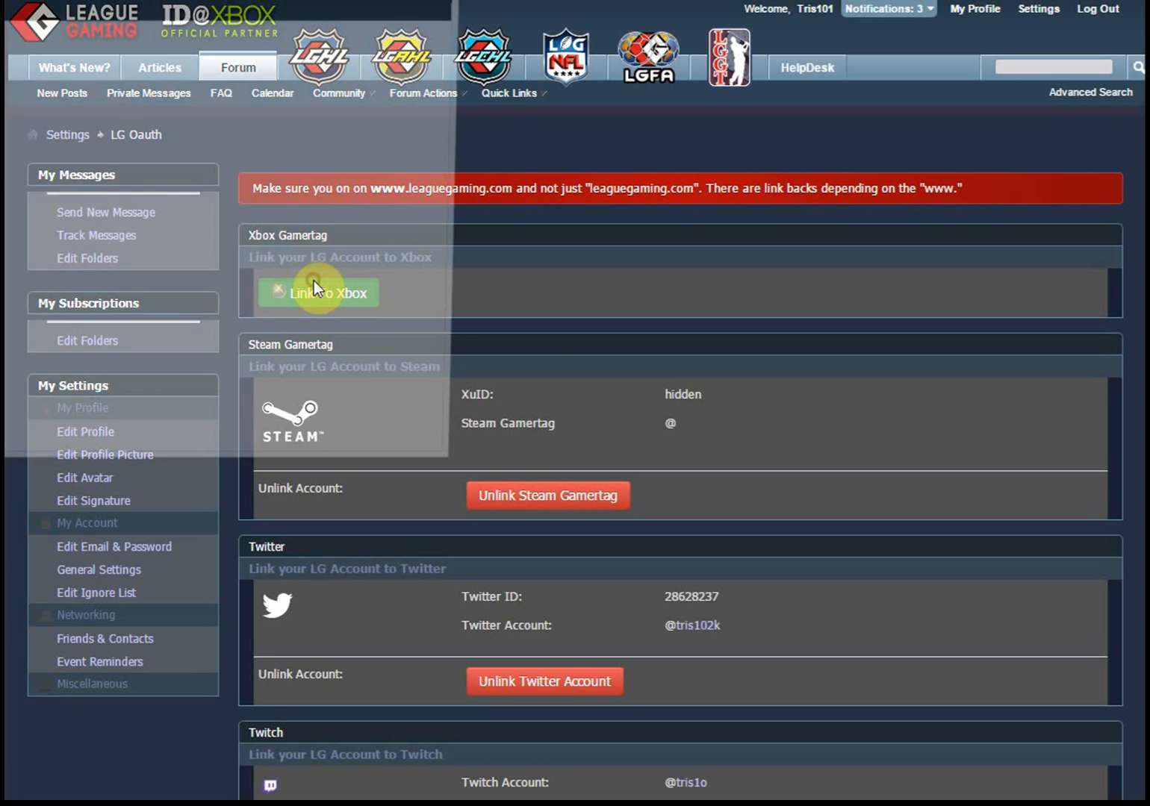
Link the Xbox account via Microsoft sign-in, granting Xbox Live access.
left_click(317, 292)
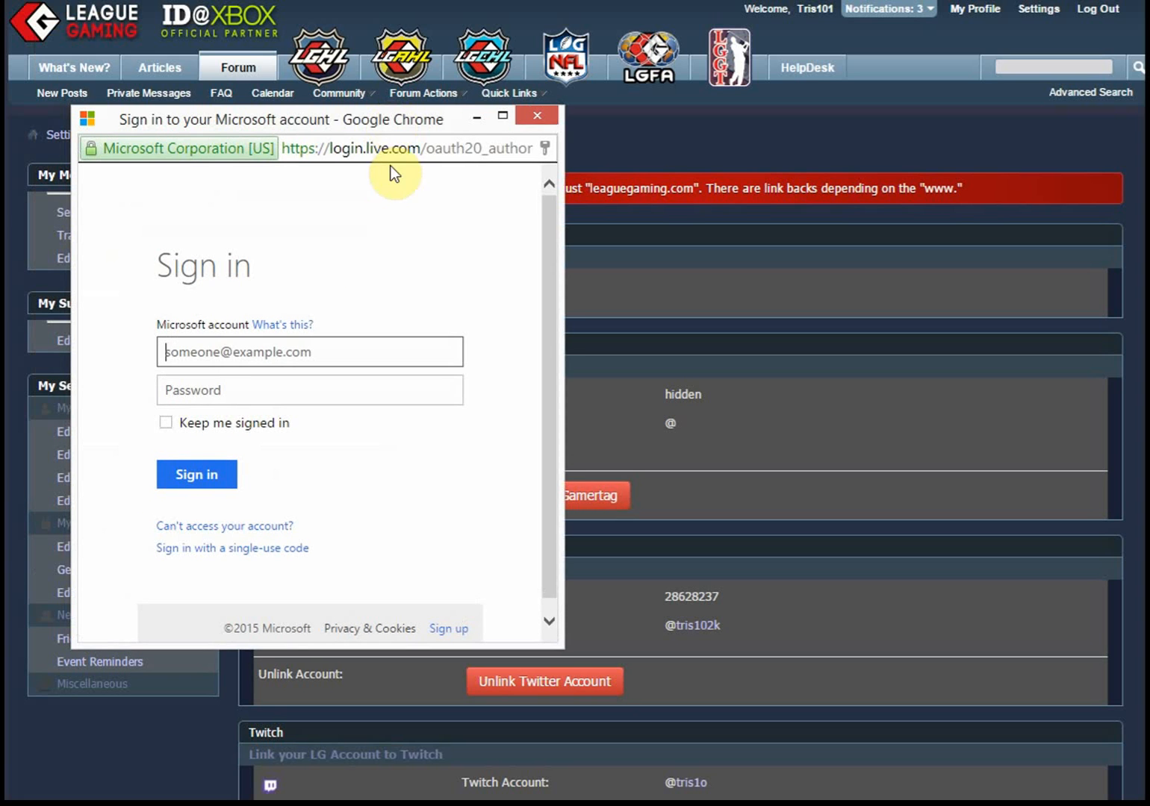
mouse_move(357, 148)
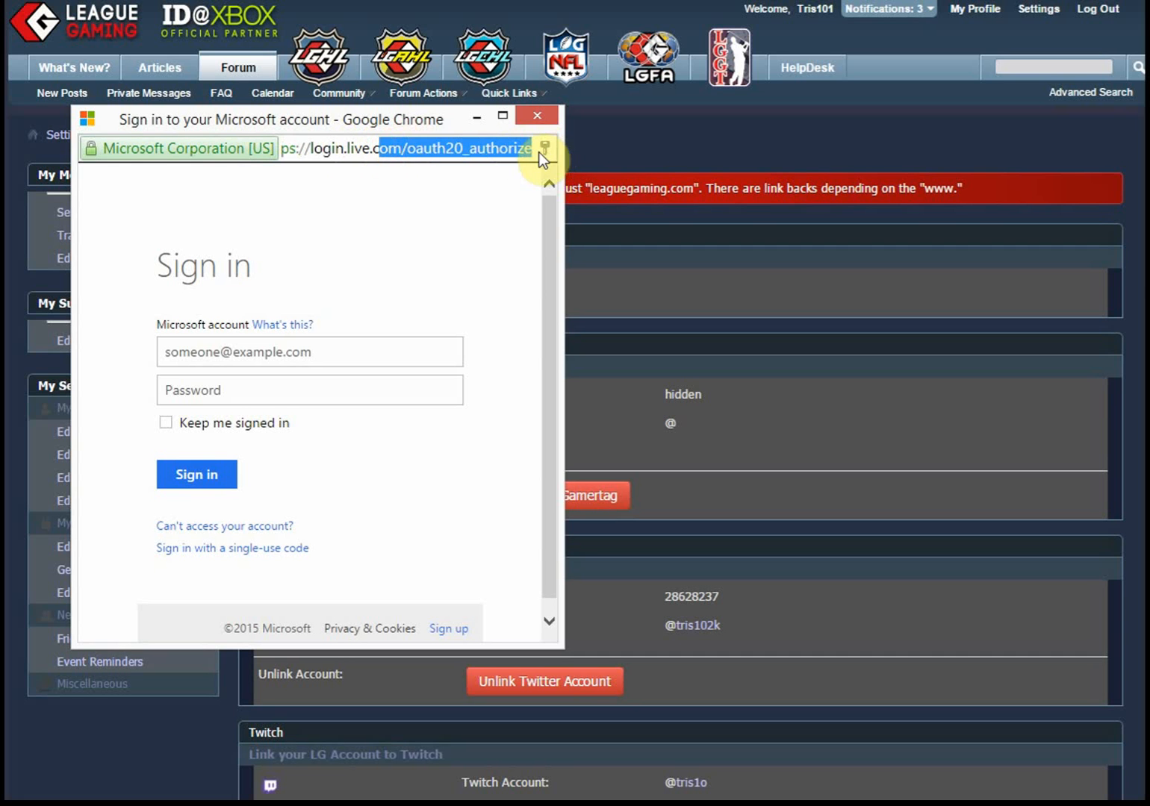
mouse_move(398, 131)
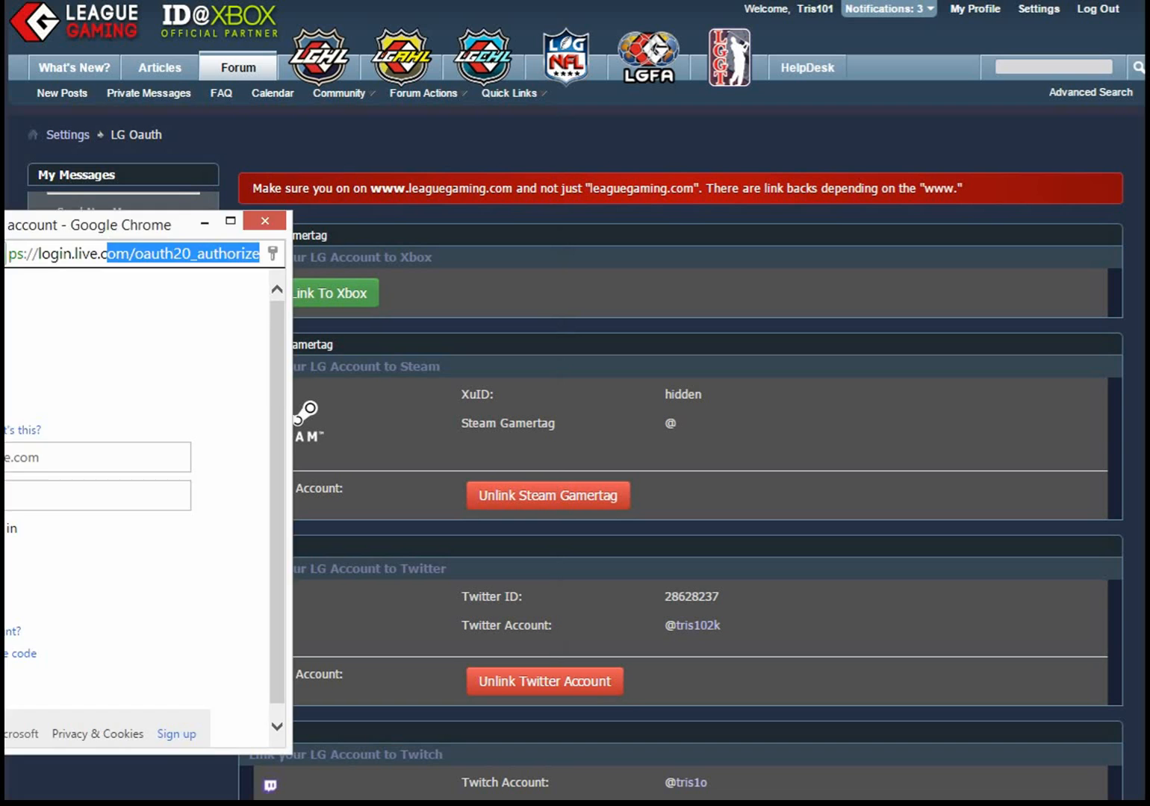
left_click(264, 221)
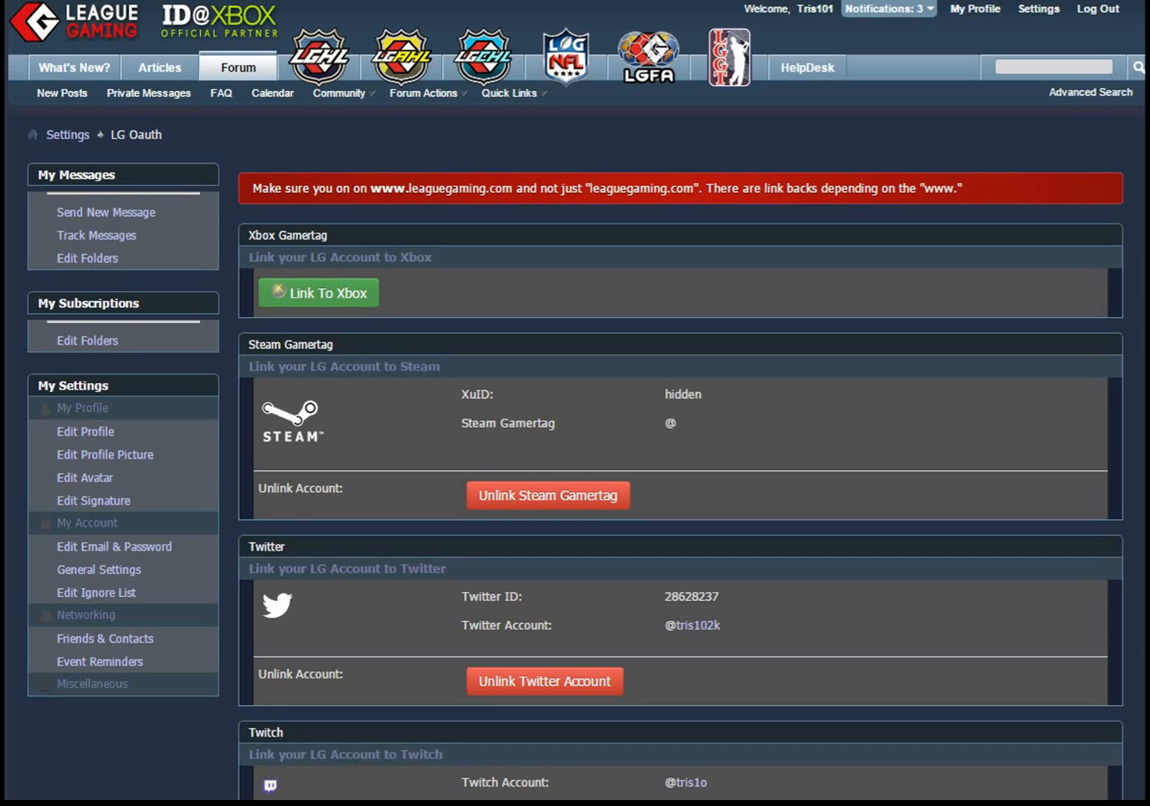
left_click(318, 292)
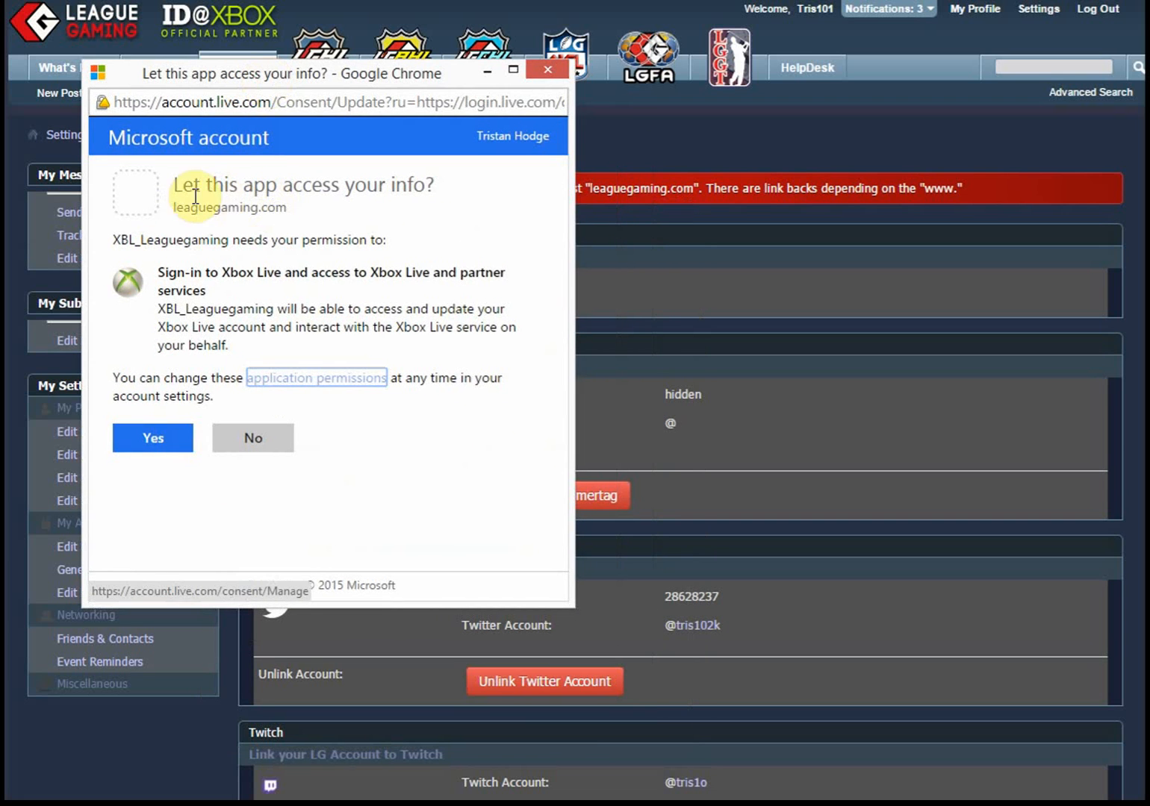
mouse_move(186, 269)
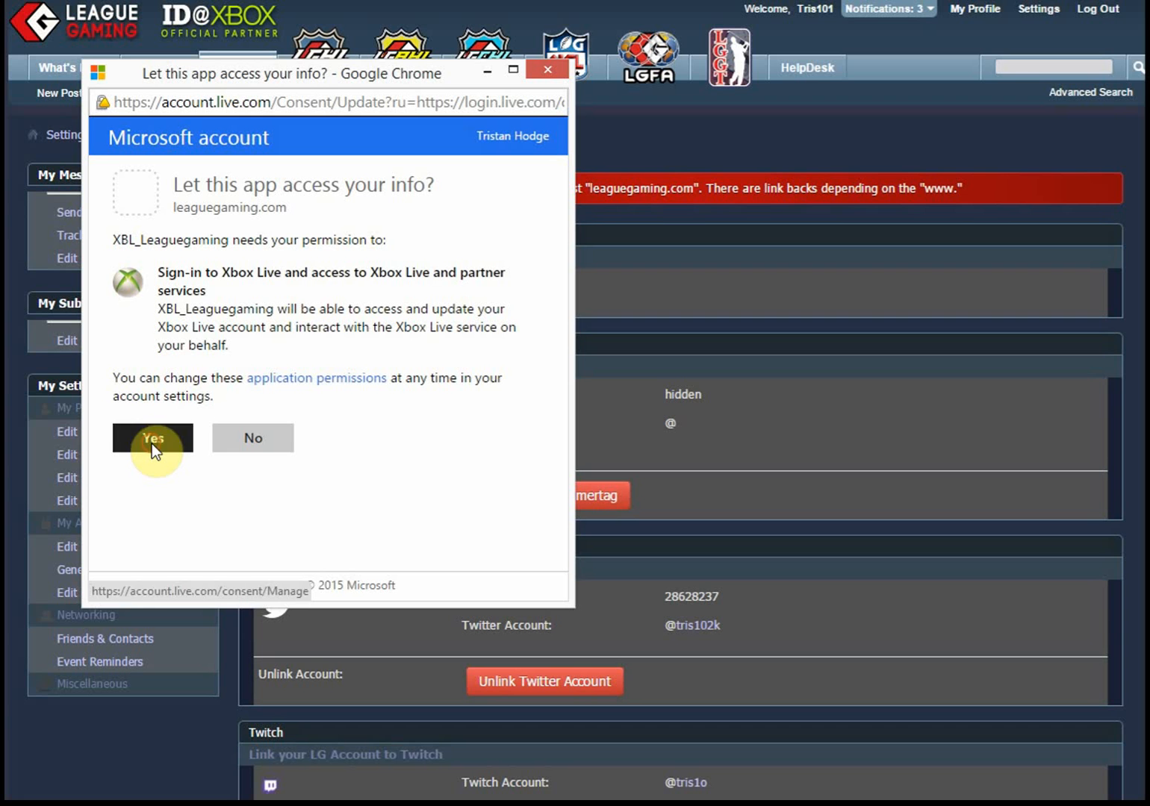
left_click(152, 438)
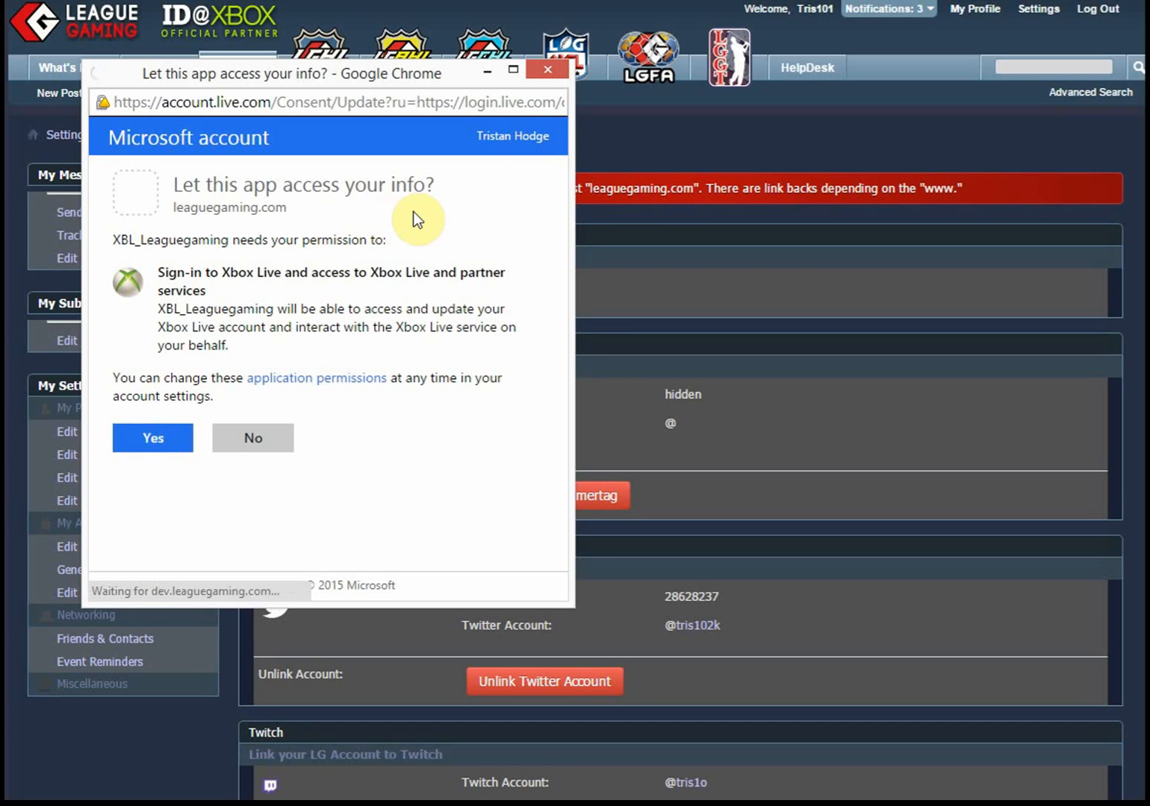
left_click(152, 438)
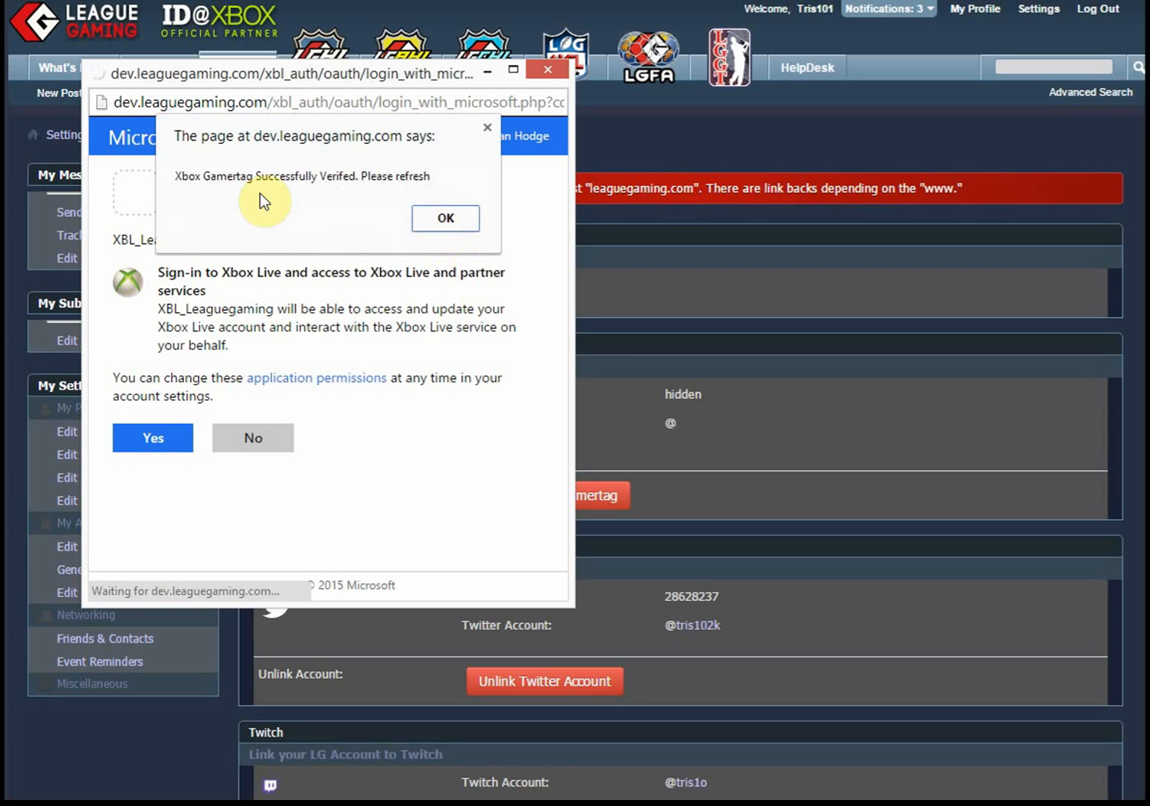
Dismiss the gamertag-verified message and return to the Settings overview.
left_click(445, 218)
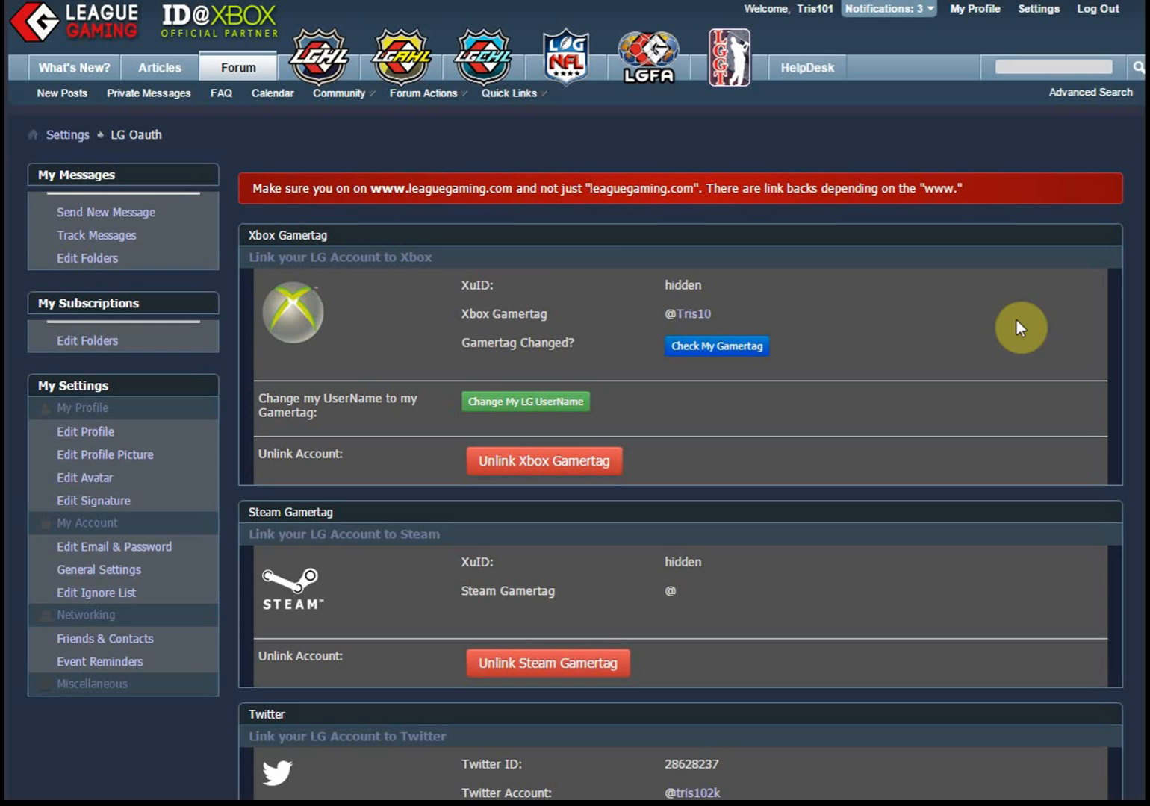
mouse_move(697, 293)
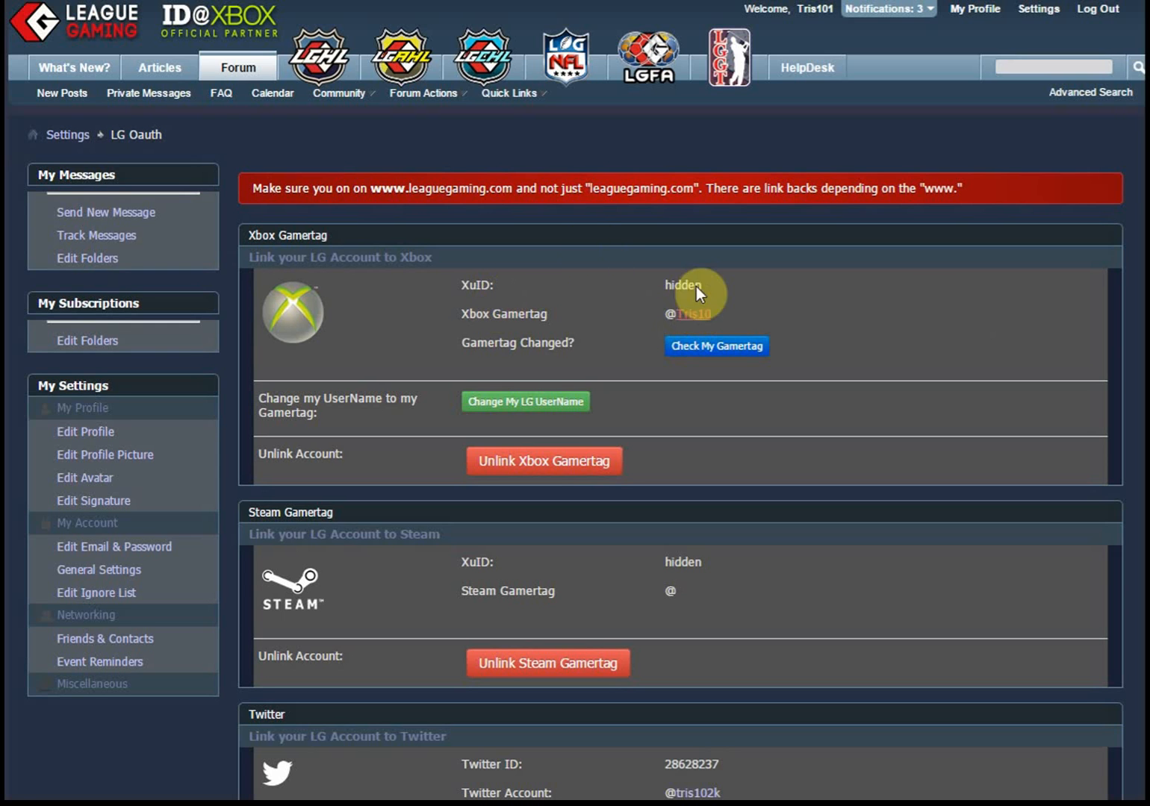
mouse_move(743, 308)
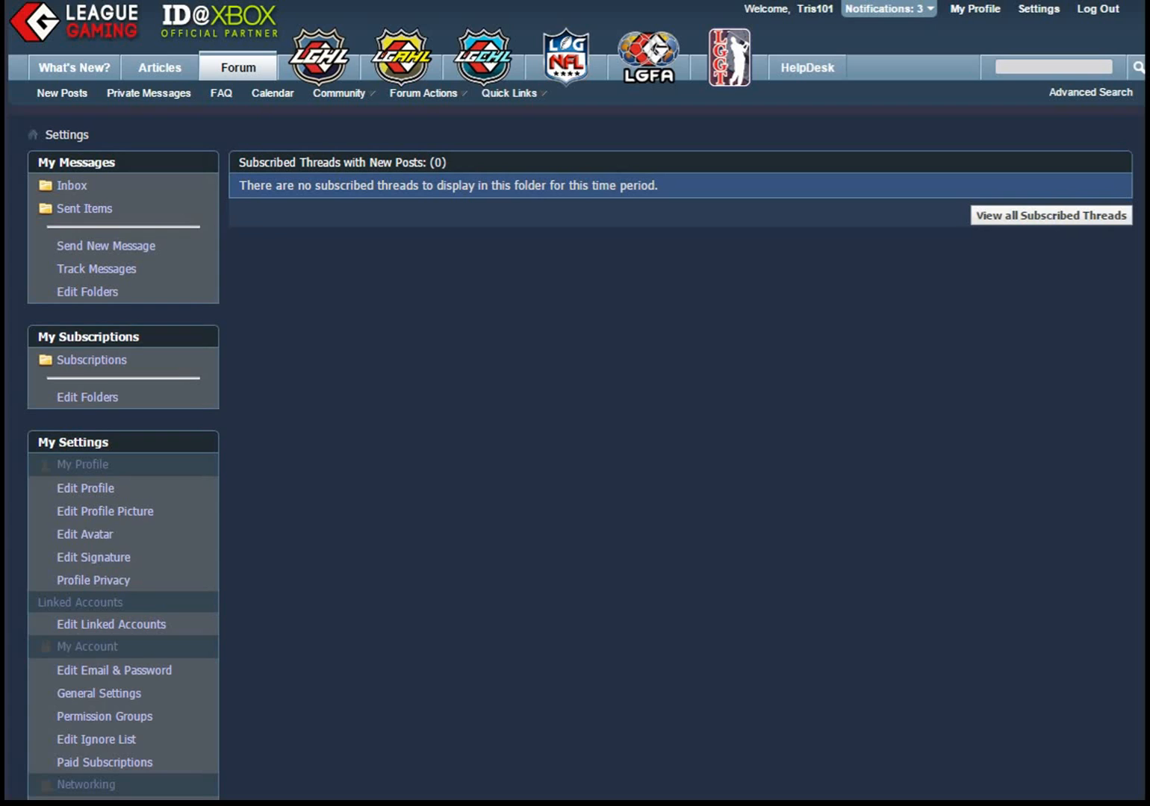
Re-check the gamertag under Edit Linked Accounts, confirming the change to Tris10.
left_click(110, 624)
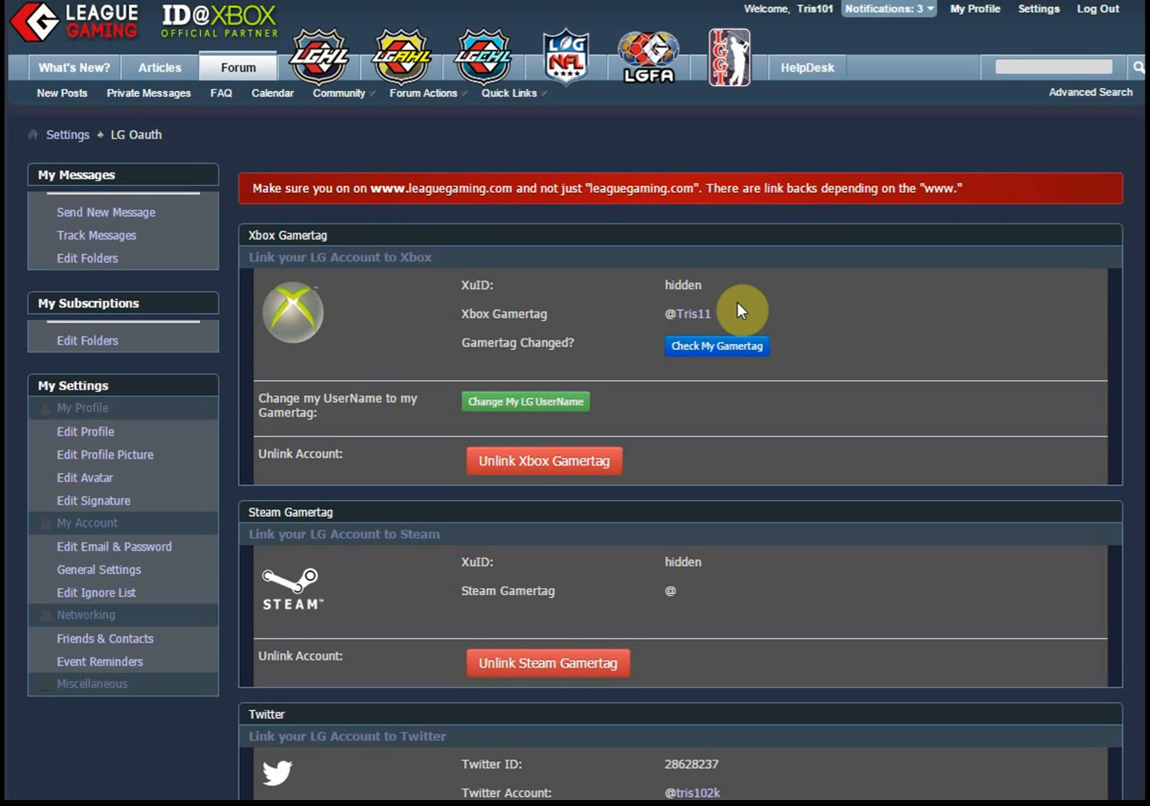
mouse_move(688, 313)
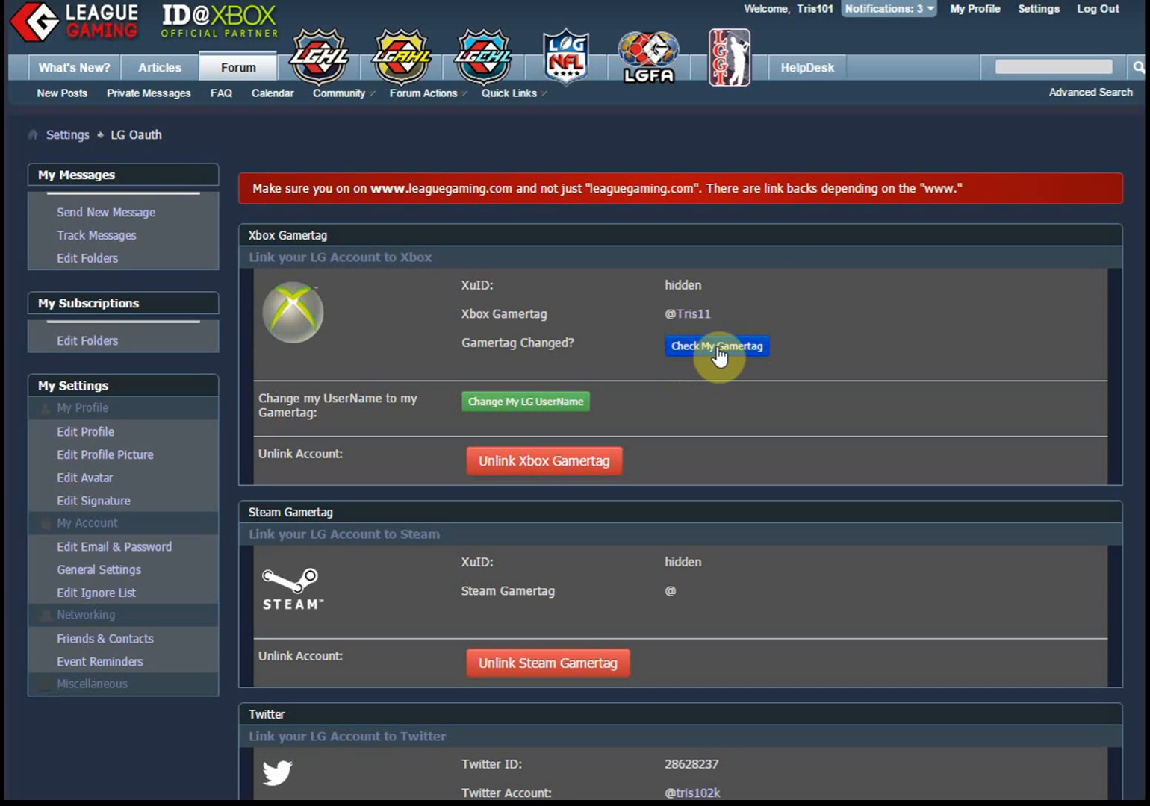
mouse_move(641, 349)
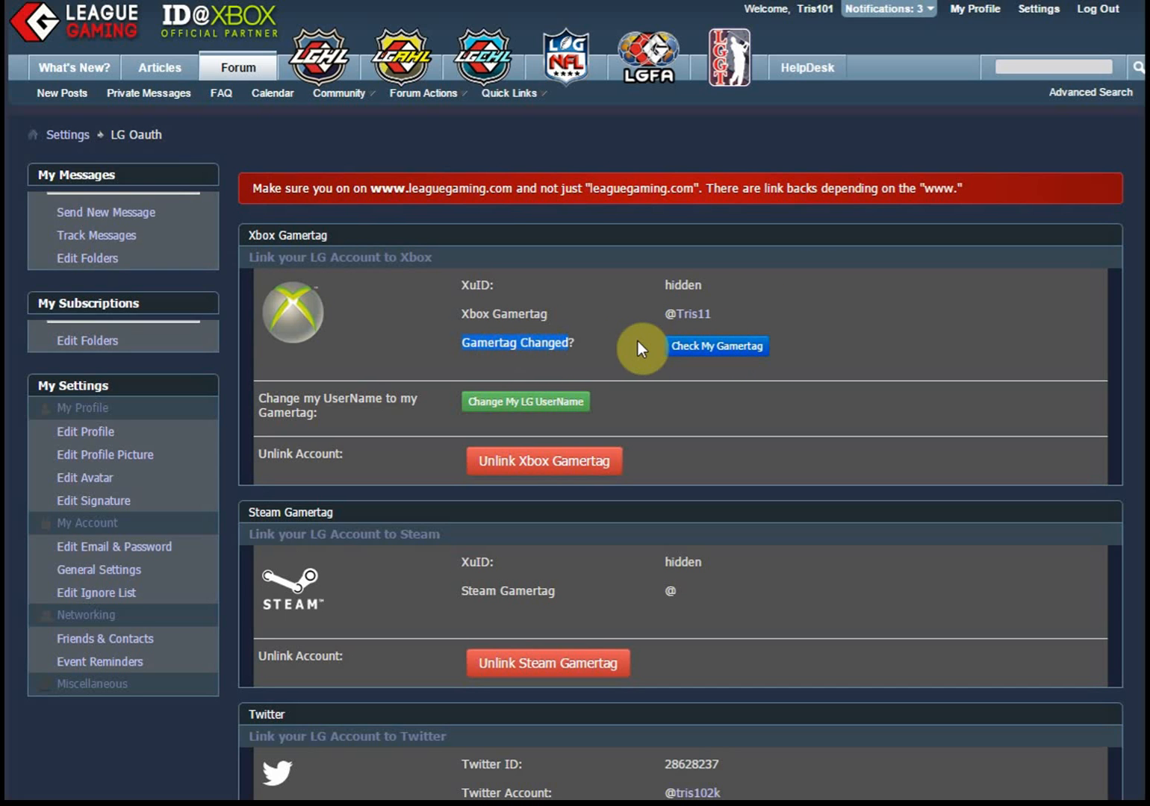
left_click(715, 345)
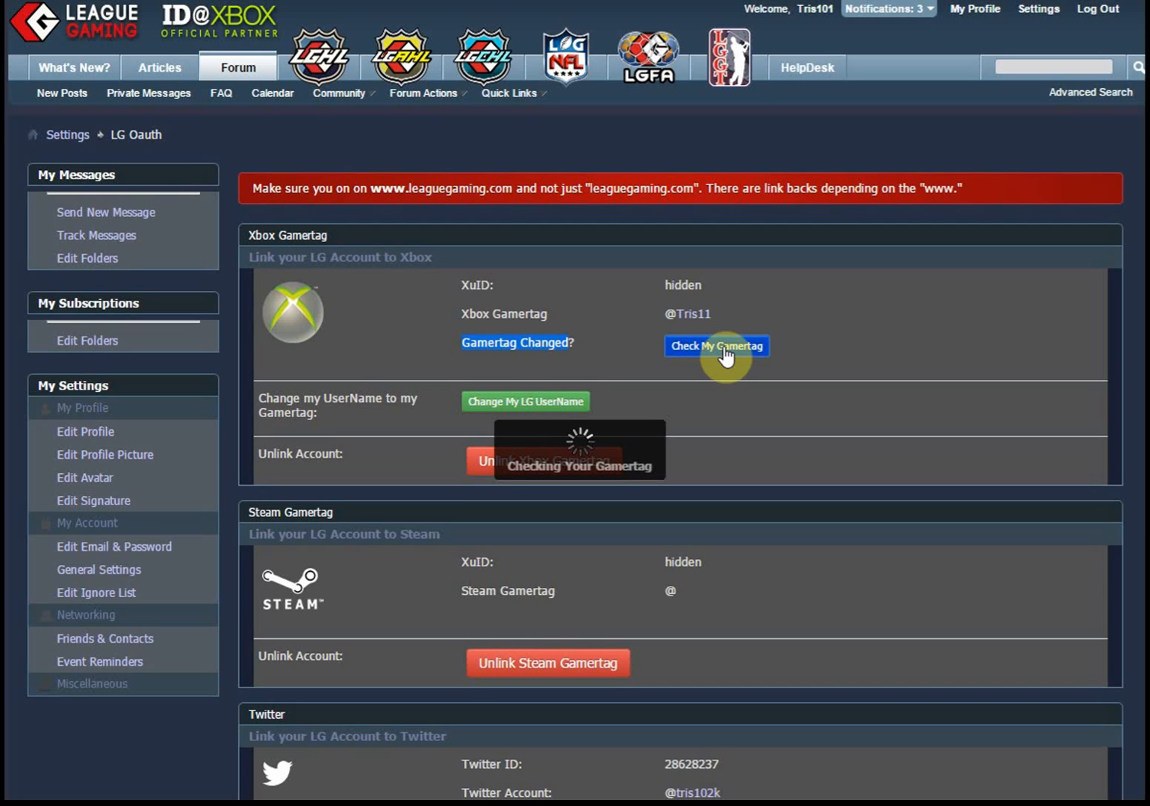
left_click(716, 346)
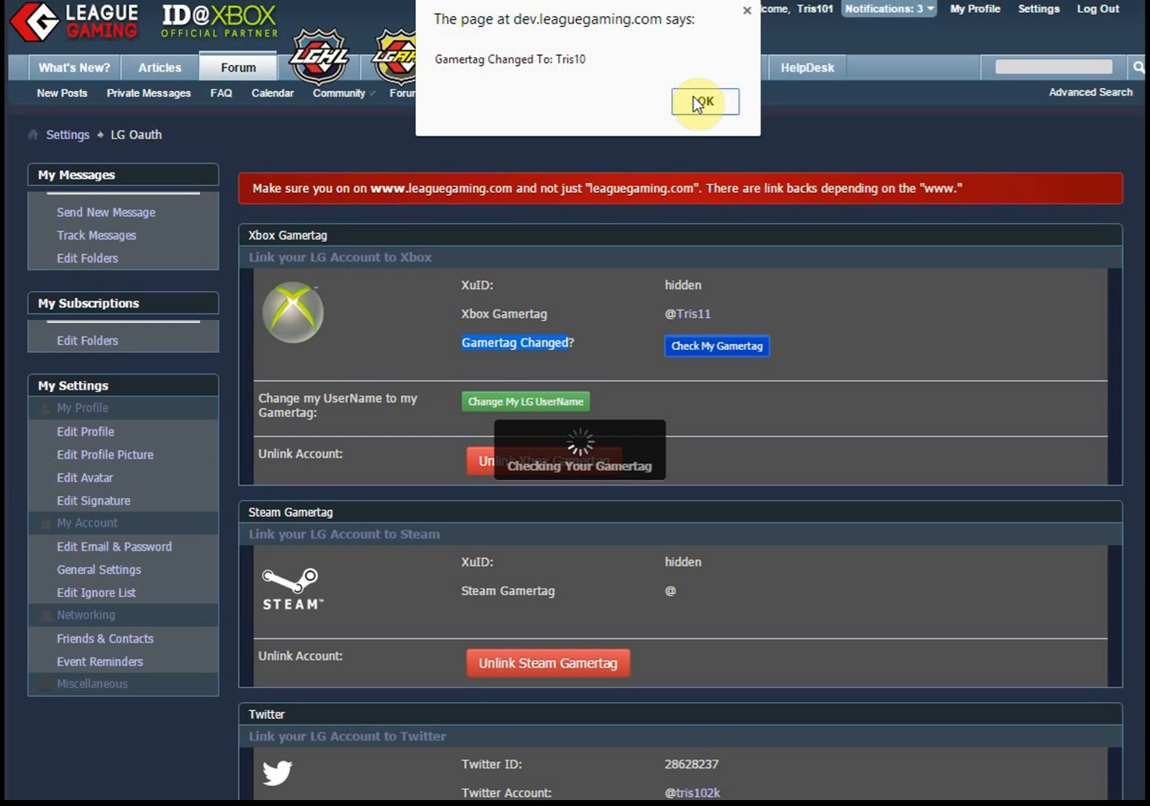
left_click(703, 101)
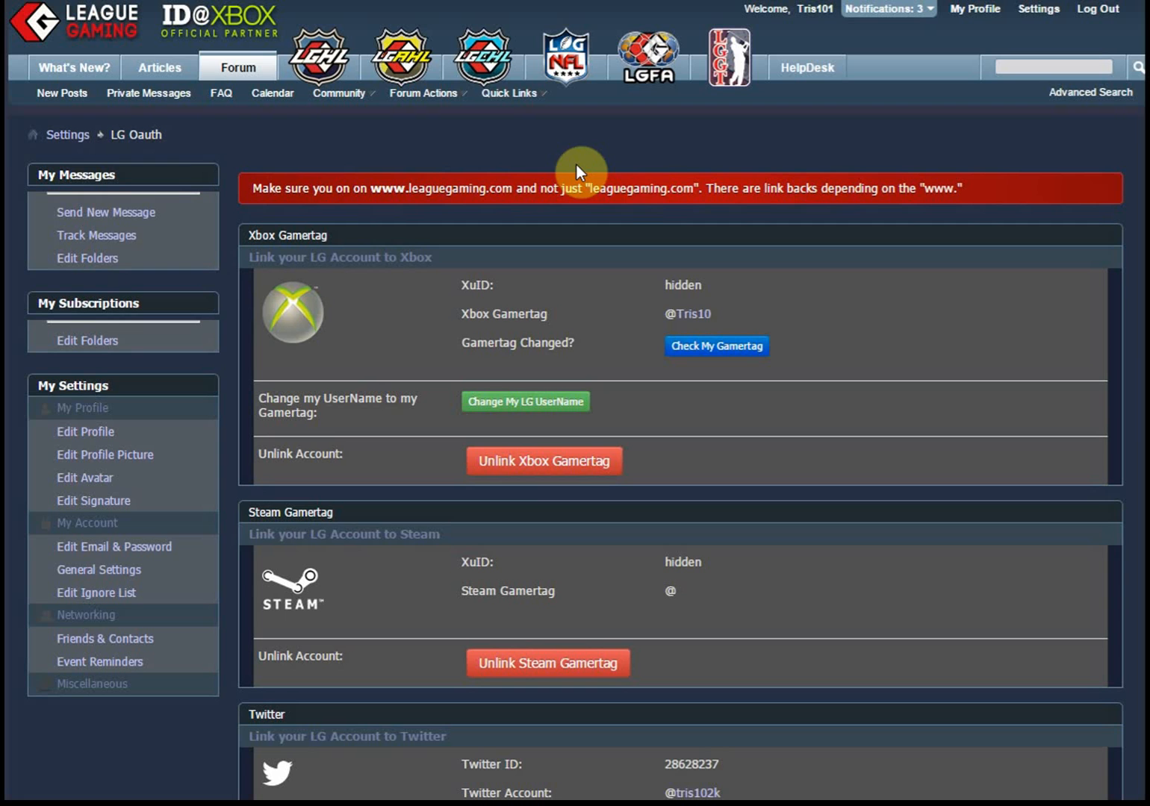
mouse_move(751, 303)
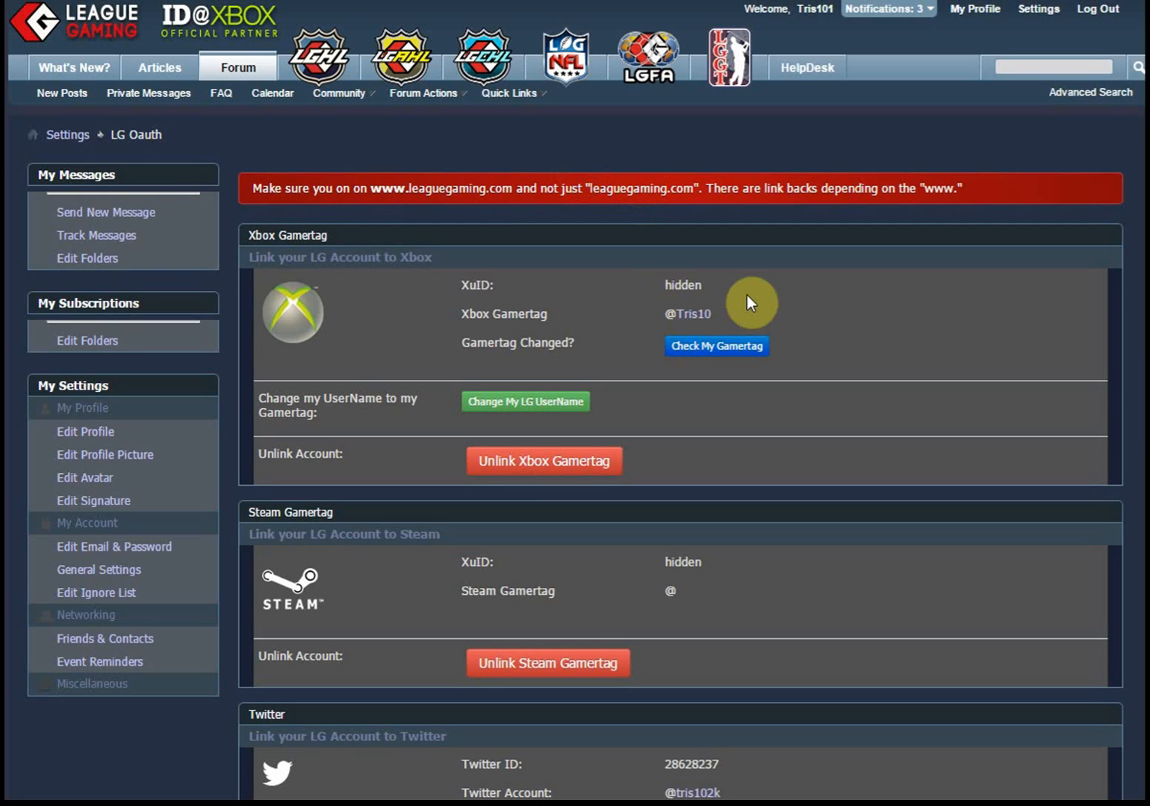
mouse_move(560, 377)
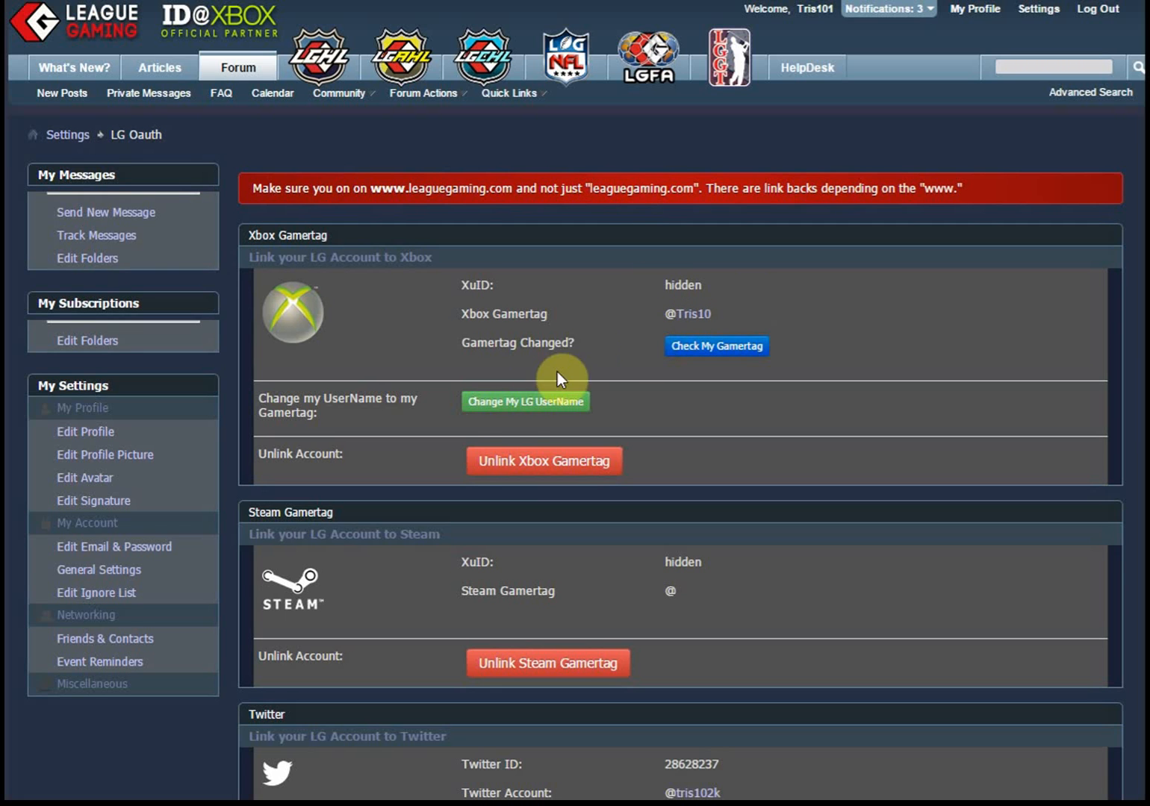
mouse_move(696, 318)
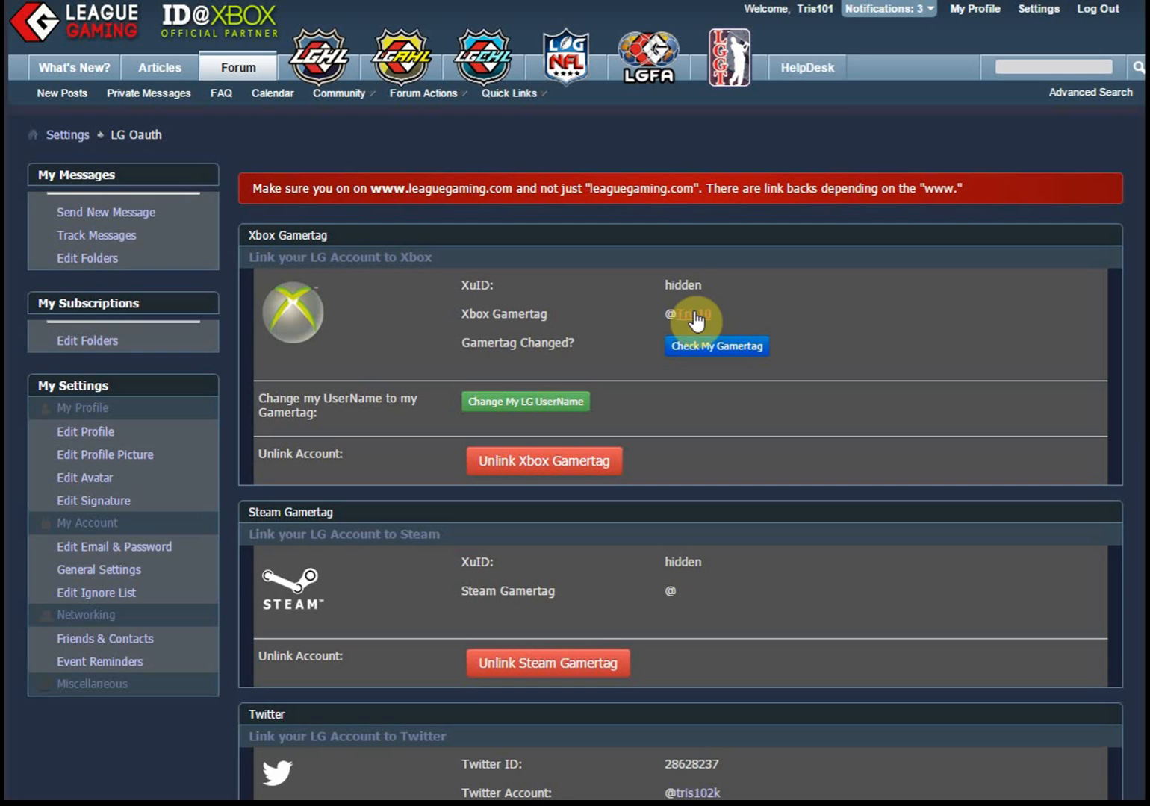
mouse_move(815, 12)
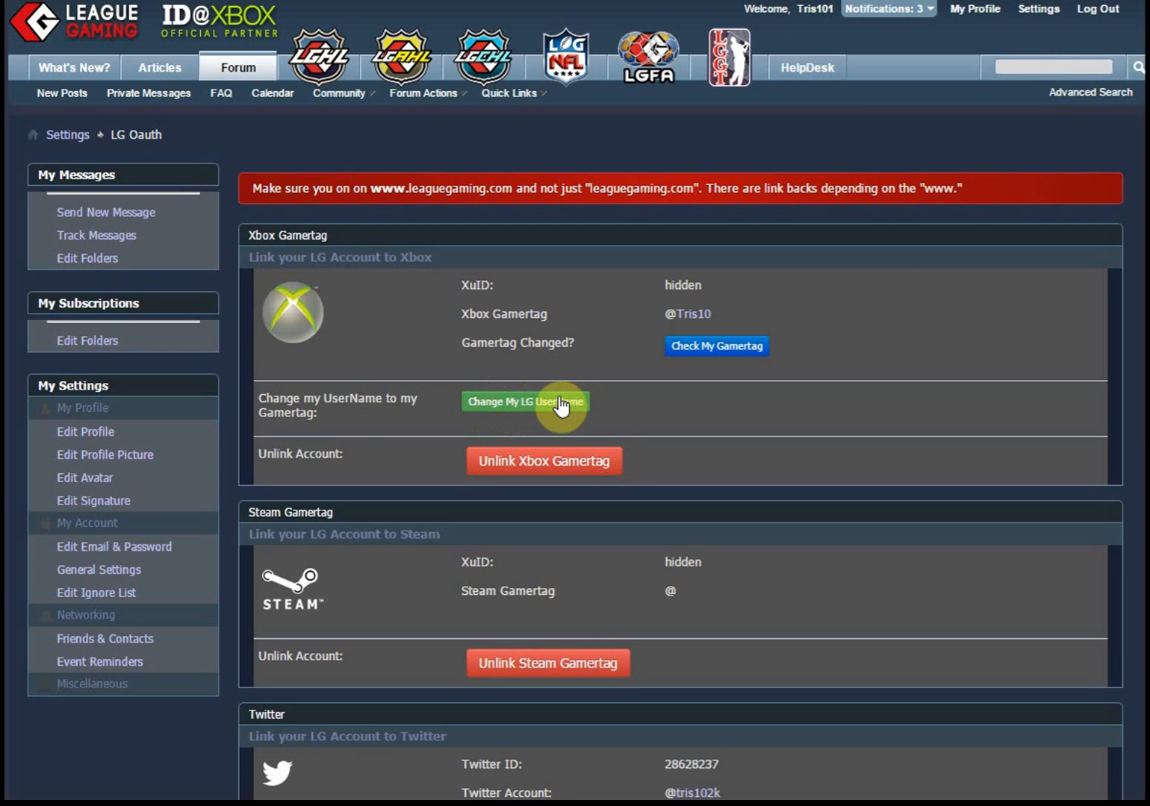
mouse_move(305, 403)
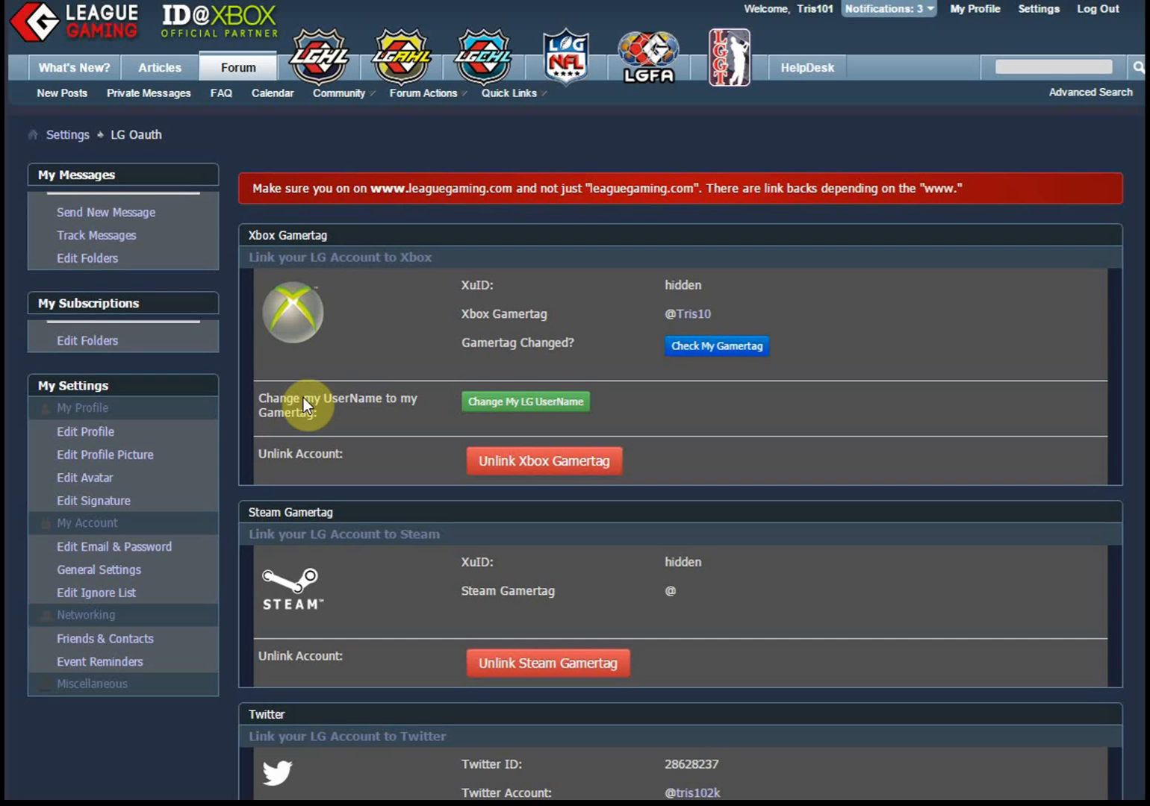
mouse_move(532, 412)
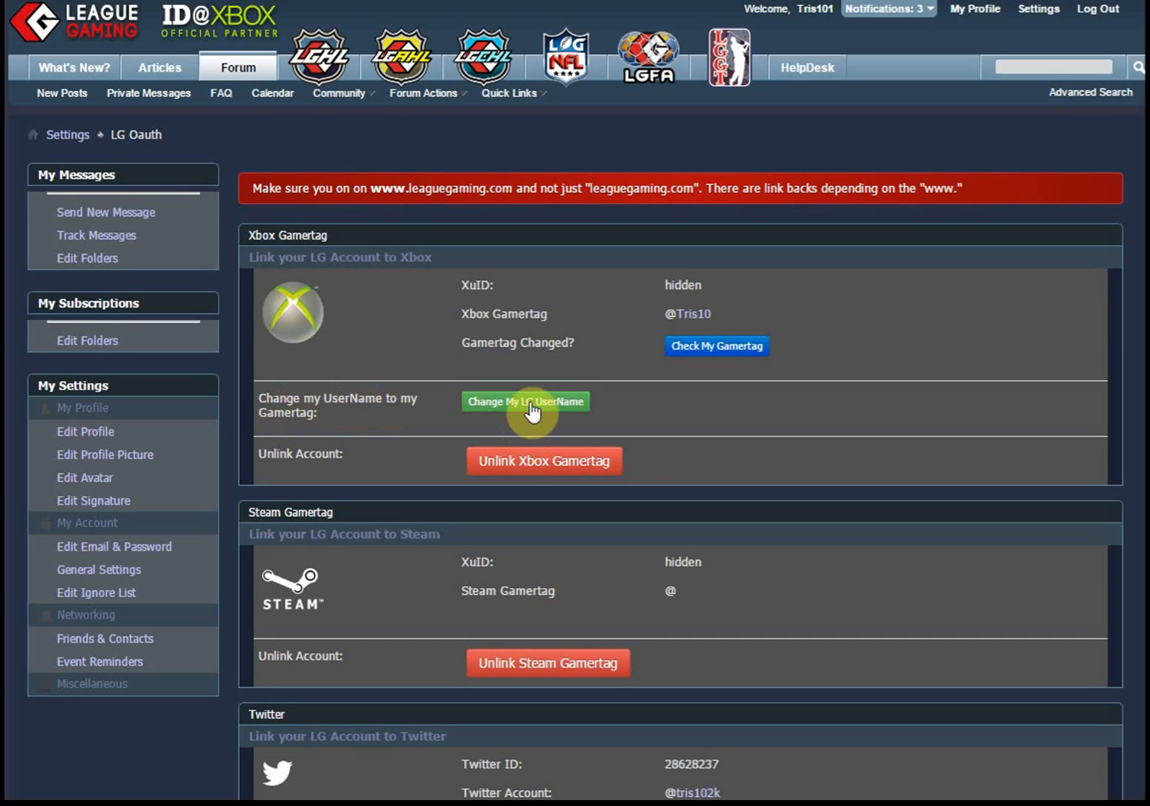
Change the LG username to Tris10 and acknowledge the confirmation.
left_click(525, 401)
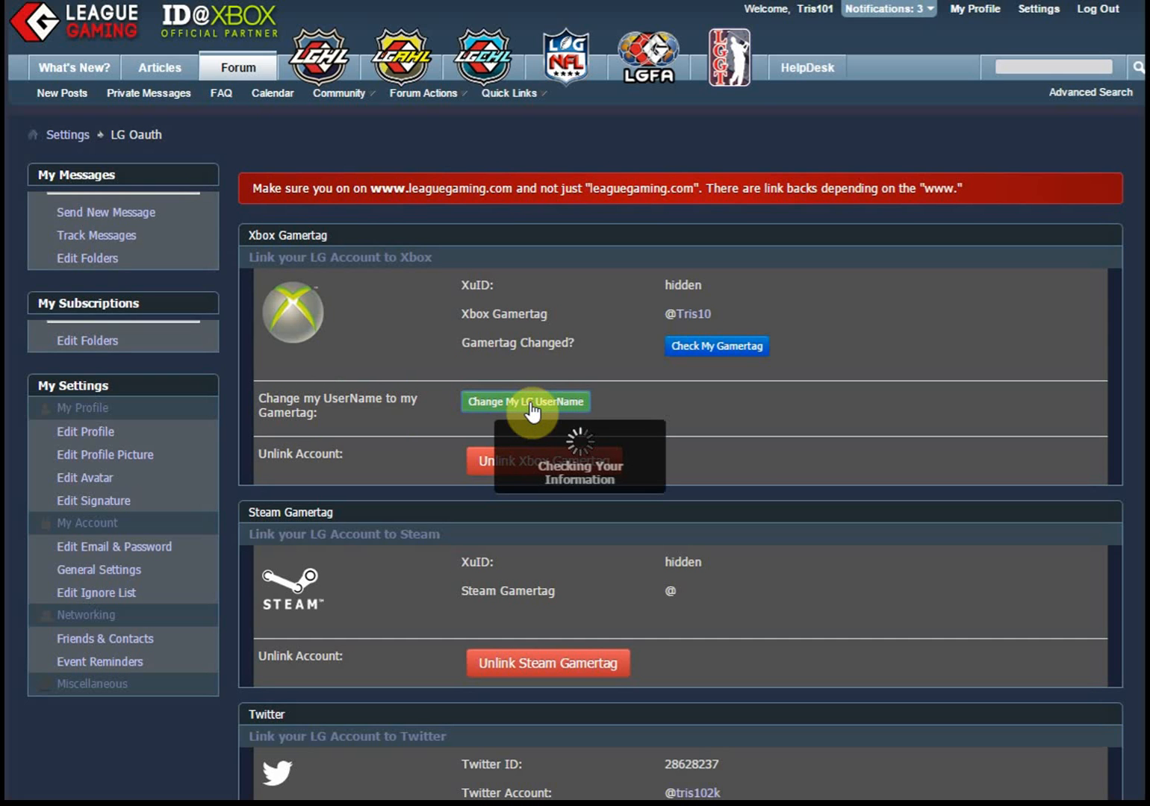
left_click(525, 401)
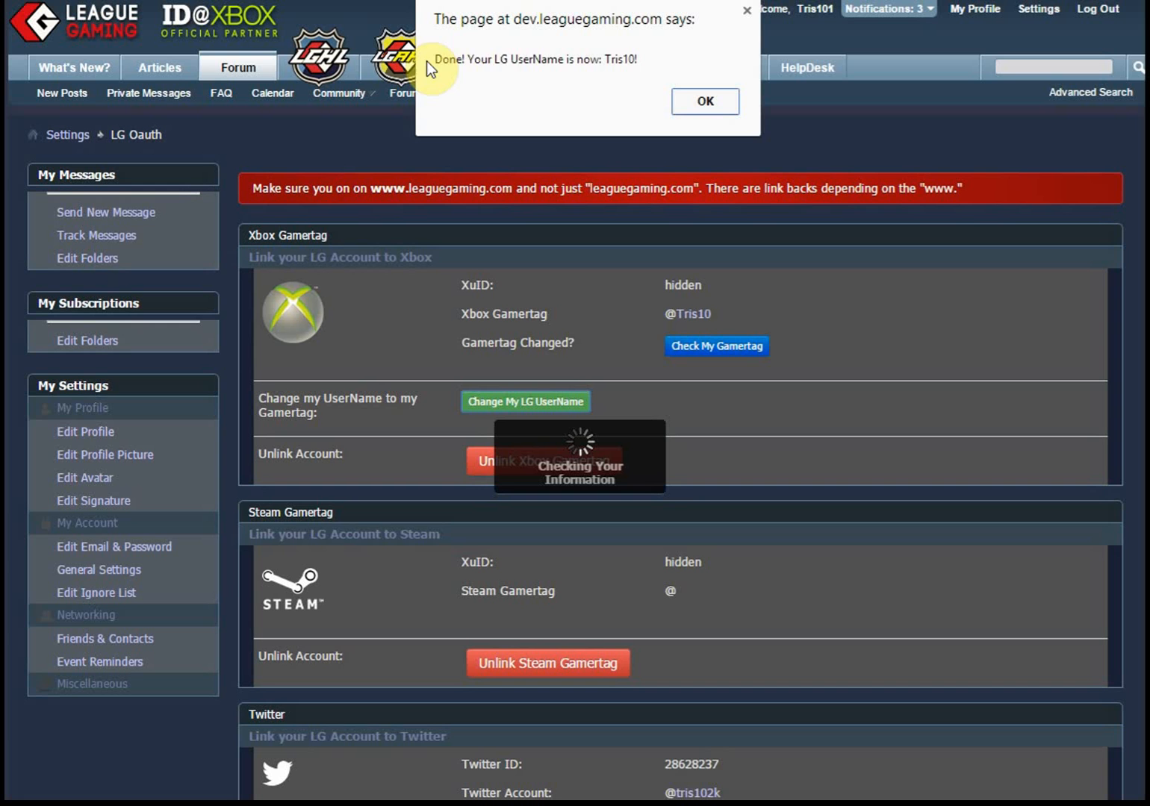
left_click(703, 100)
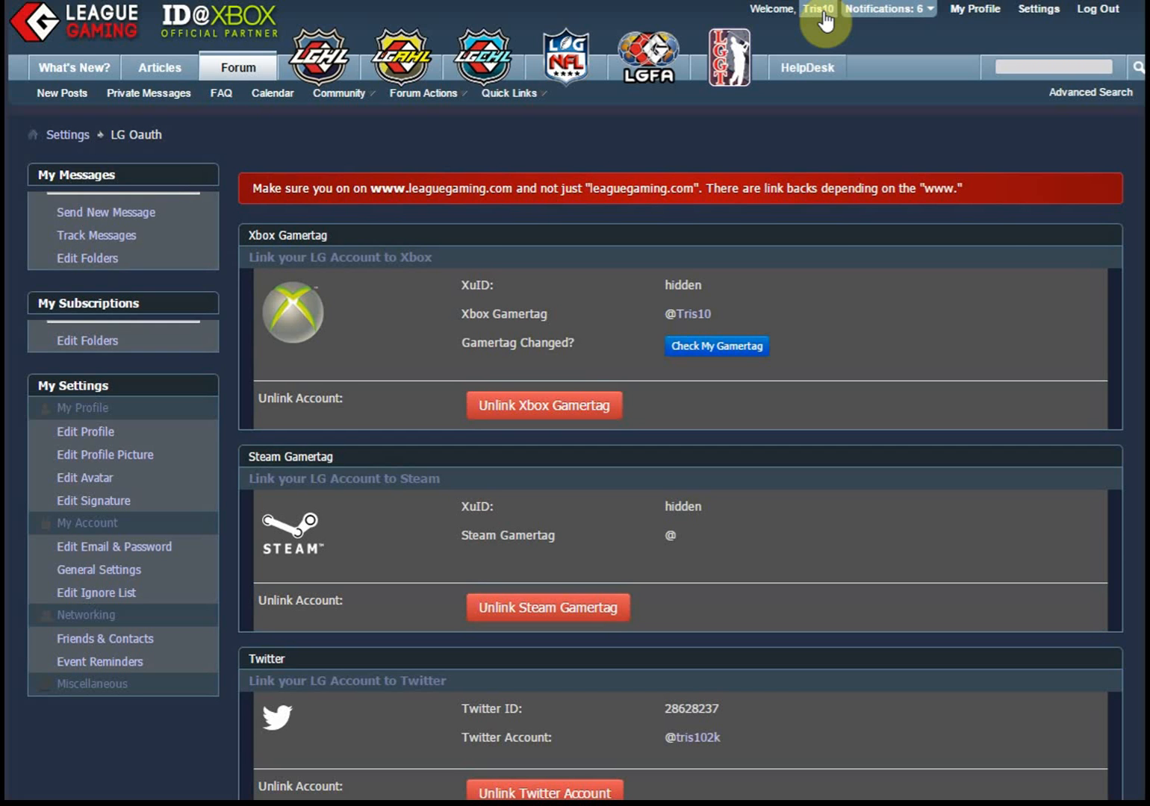
mouse_move(575, 327)
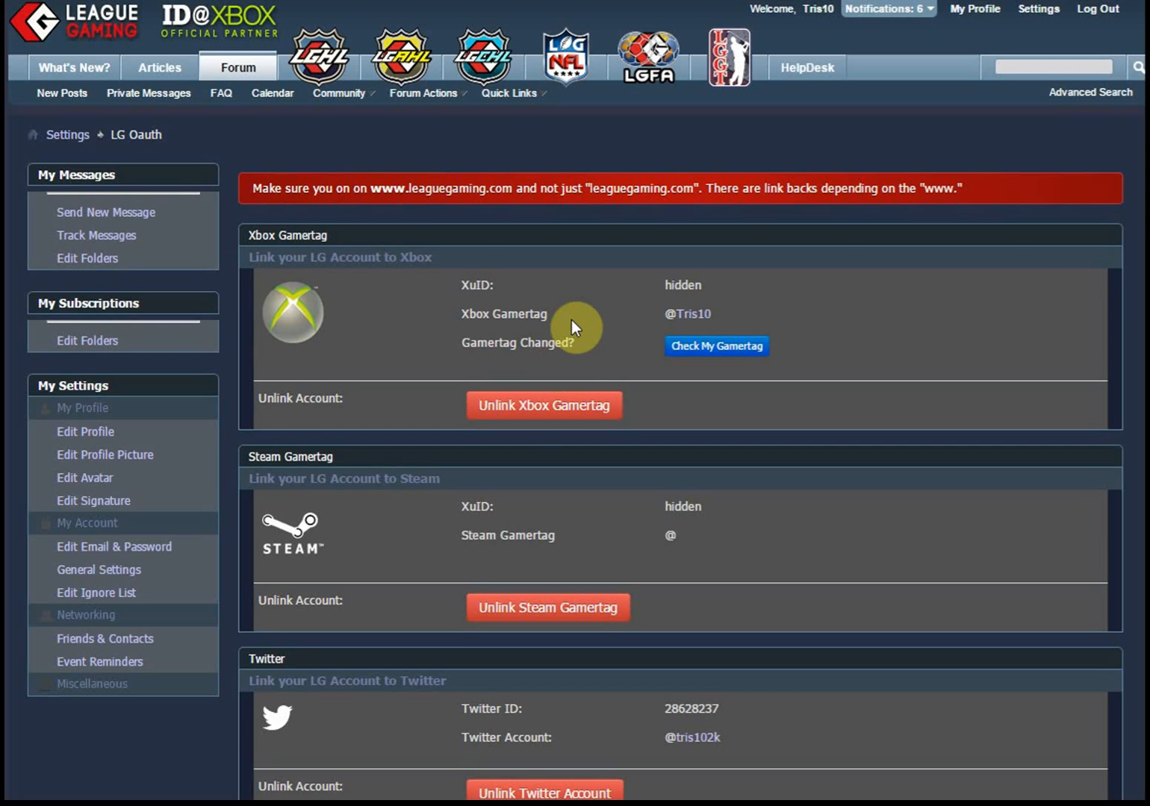
mouse_move(546, 369)
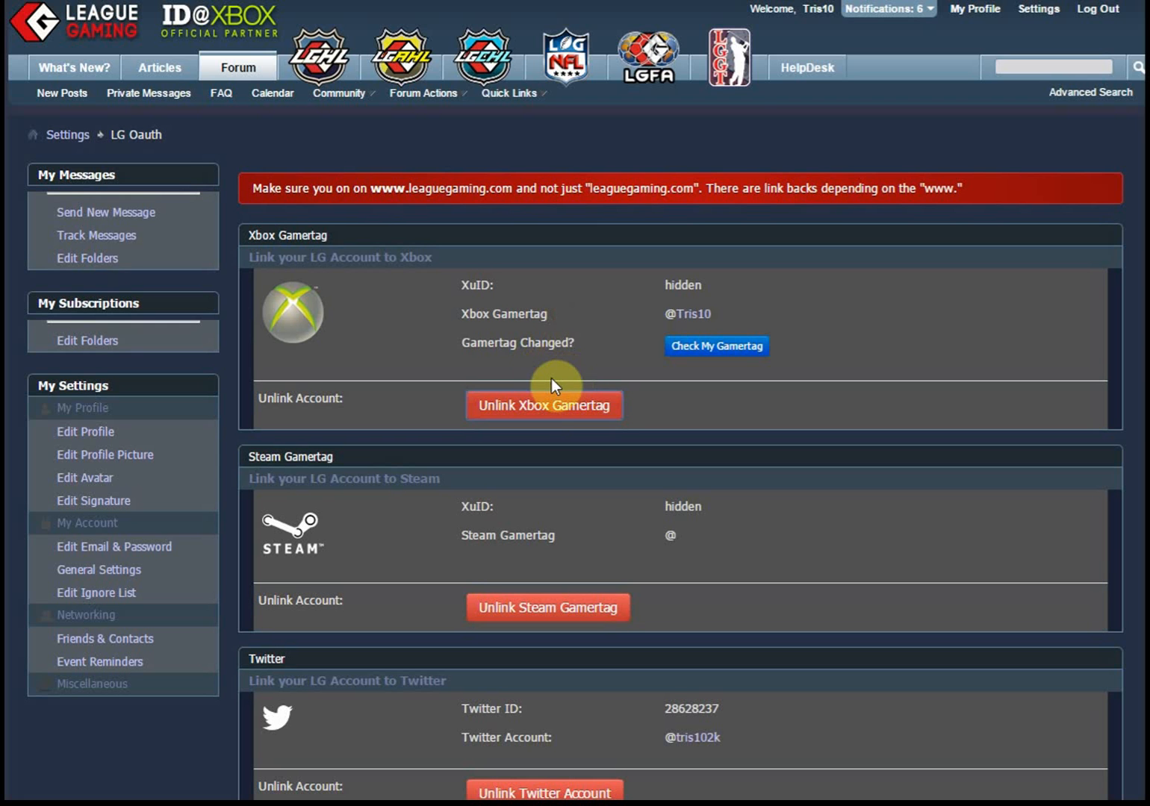
Unlink the Xbox gamertag, keeping Steam, Twitter and Twitch linked.
left_click(543, 406)
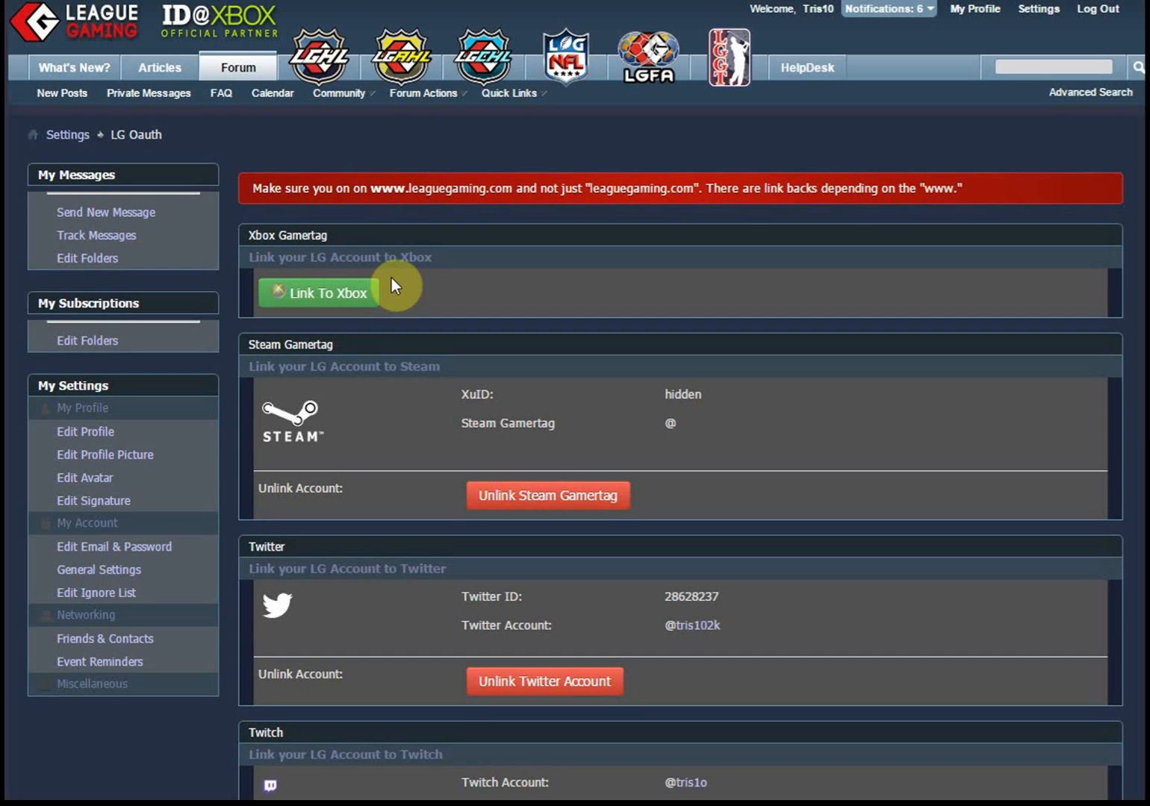